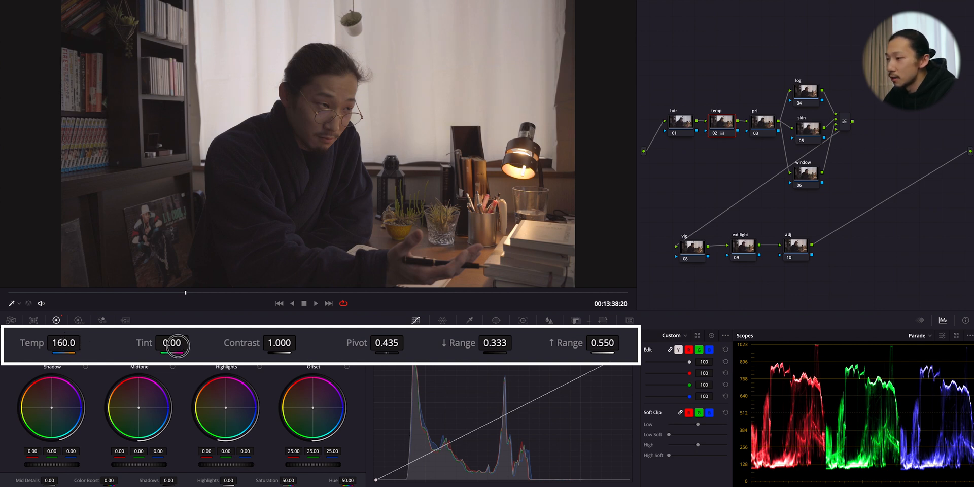
# Step: Warm the temp node to temperature 160 and nudge the Offset wheel toward red
pyautogui.moveTo(173, 345); pyautogui.dragTo(177, 339)
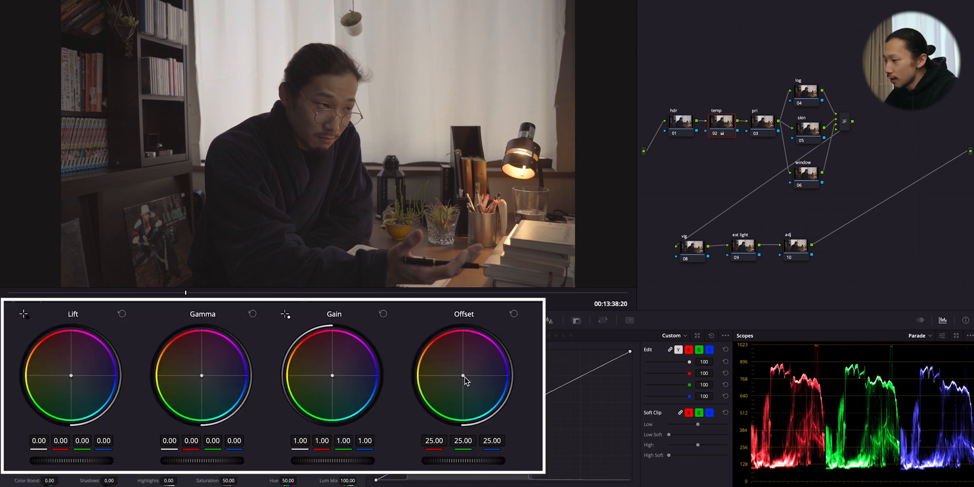
pyautogui.moveTo(461, 375)
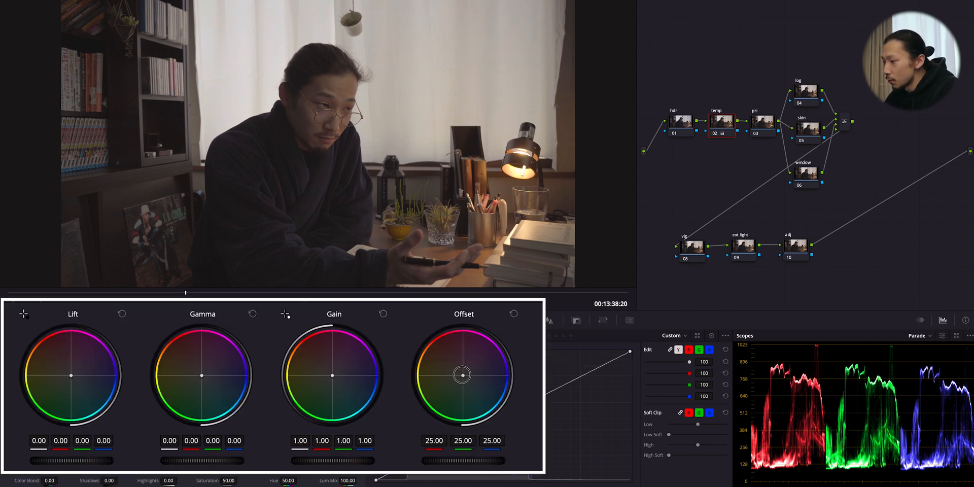
pyautogui.moveTo(463, 374); pyautogui.dragTo(460, 375)
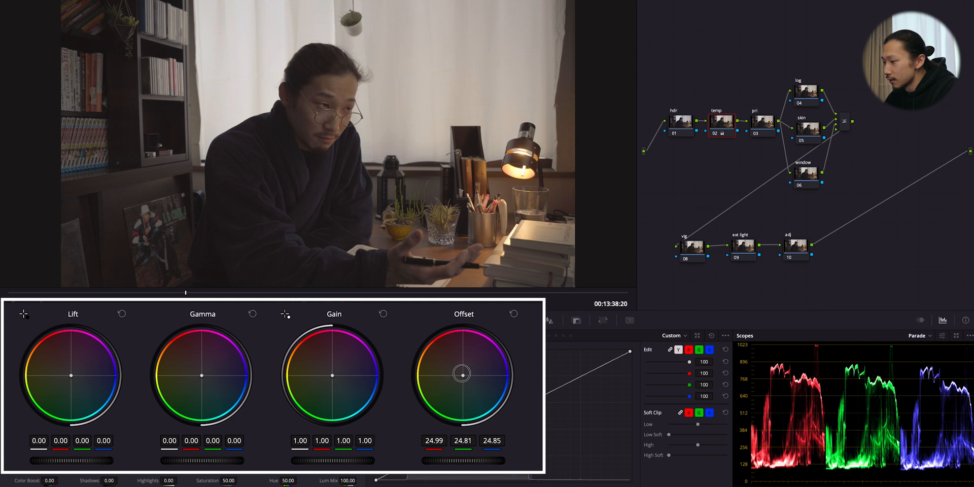
pyautogui.moveTo(463, 374); pyautogui.dragTo(465, 379)
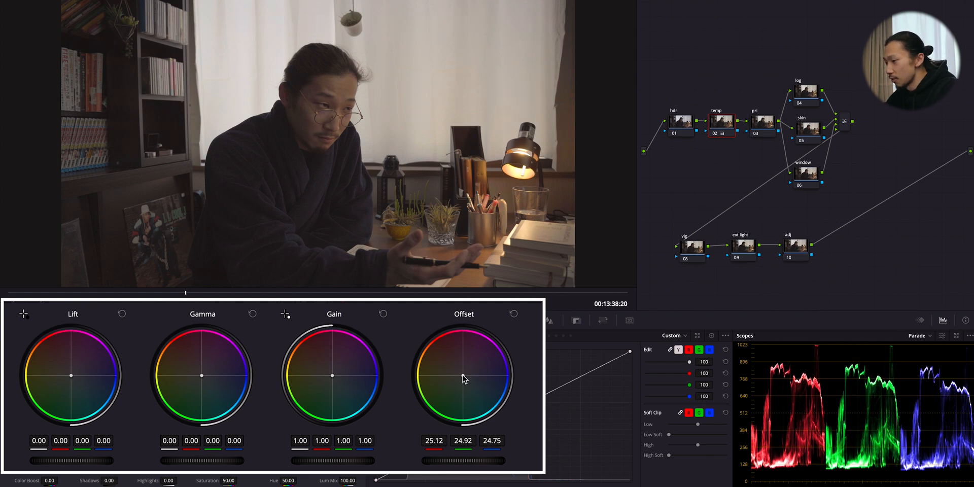
pyautogui.moveTo(214, 375)
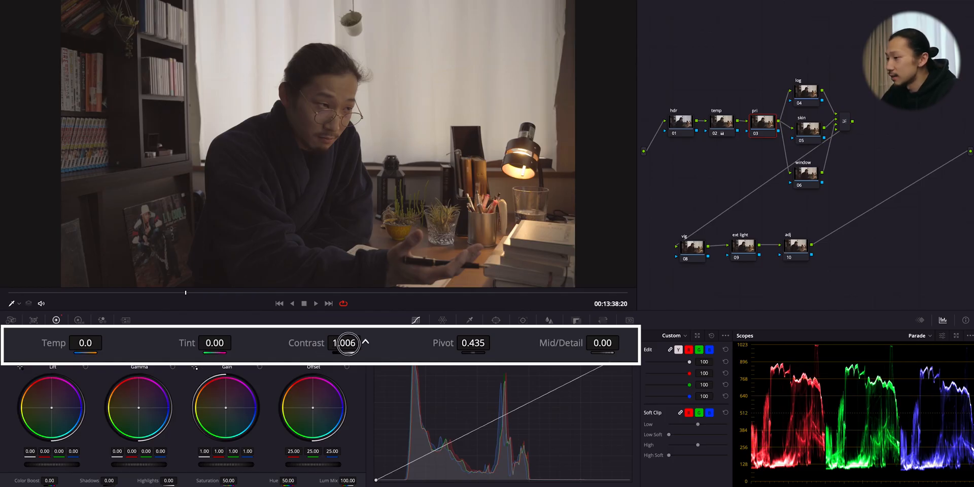
# Step: Raise contrast to 1.200, lower the pivot, and lift gain slightly to about 1.03
pyautogui.moveTo(348, 343); pyautogui.dragTo(394, 343)
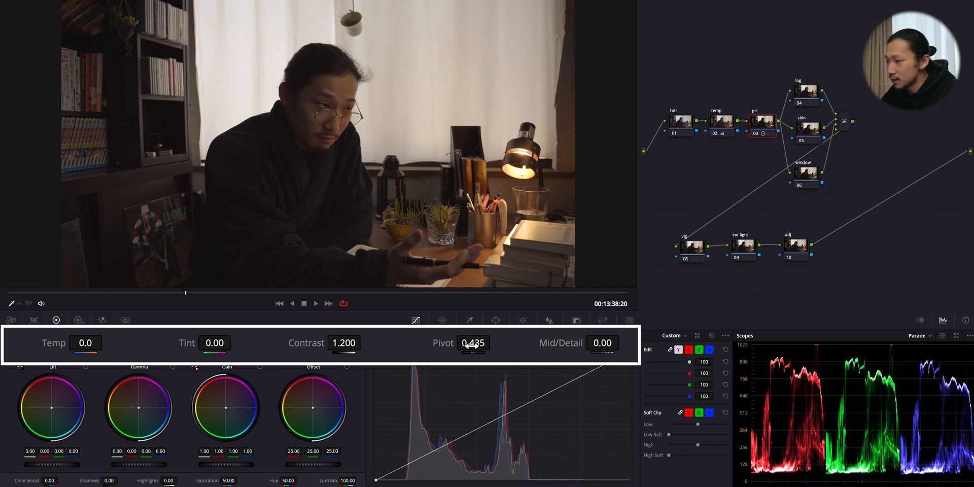
pyautogui.moveTo(472, 343); pyautogui.dragTo(446, 348)
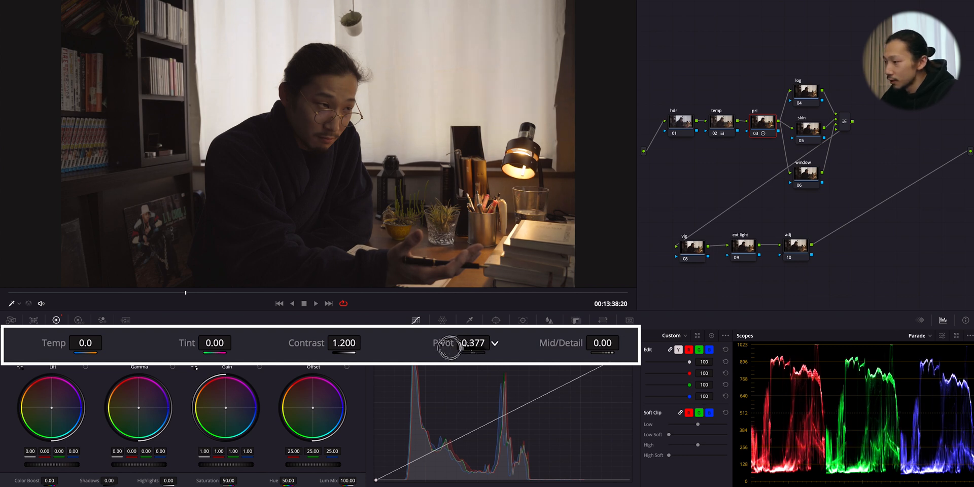
pyautogui.moveTo(453, 348); pyautogui.dragTo(444, 348)
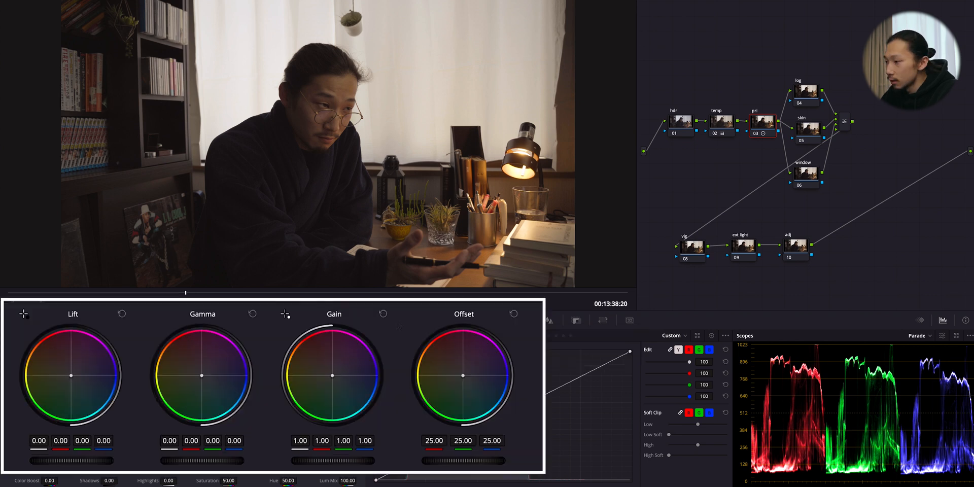
pyautogui.moveTo(333, 461); pyautogui.dragTo(339, 463)
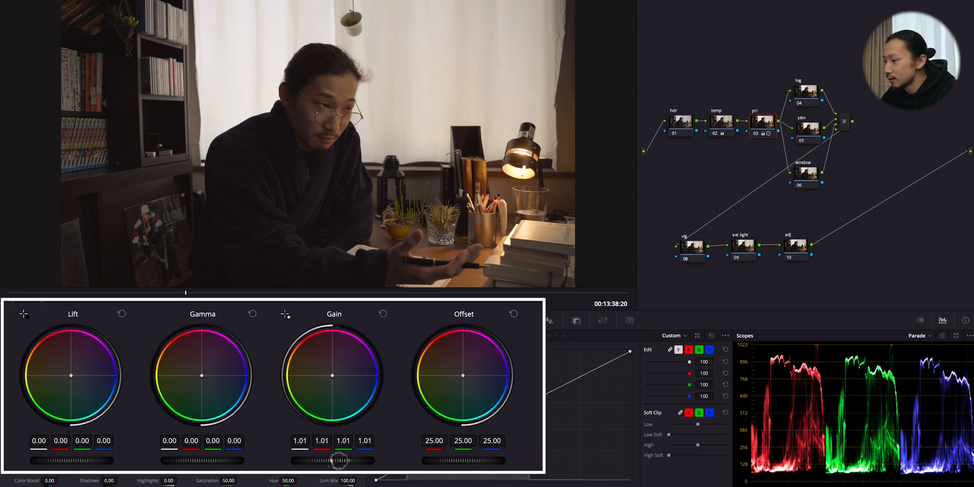
pyautogui.moveTo(336, 461); pyautogui.dragTo(339, 457)
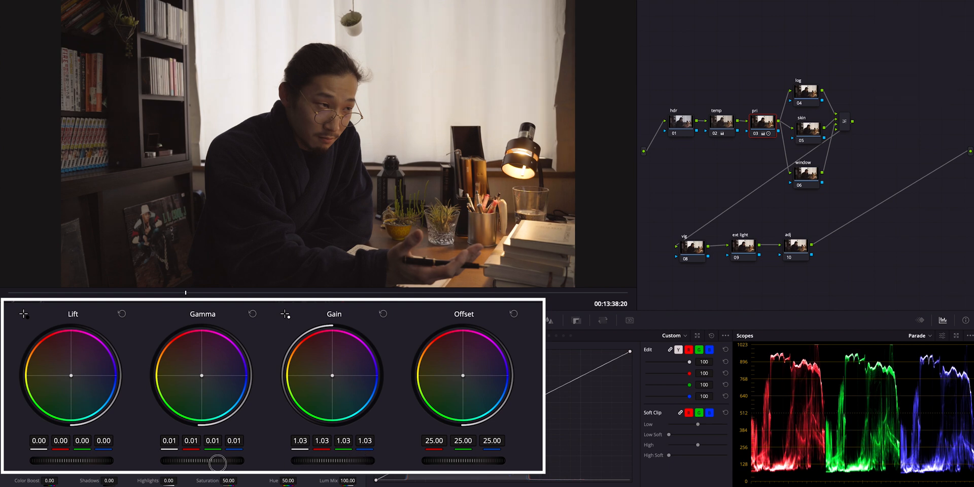
# Step: Lift gamma to brighten midtones and pull highlights down to -4.50
pyautogui.moveTo(217, 463); pyautogui.dragTo(275, 459)
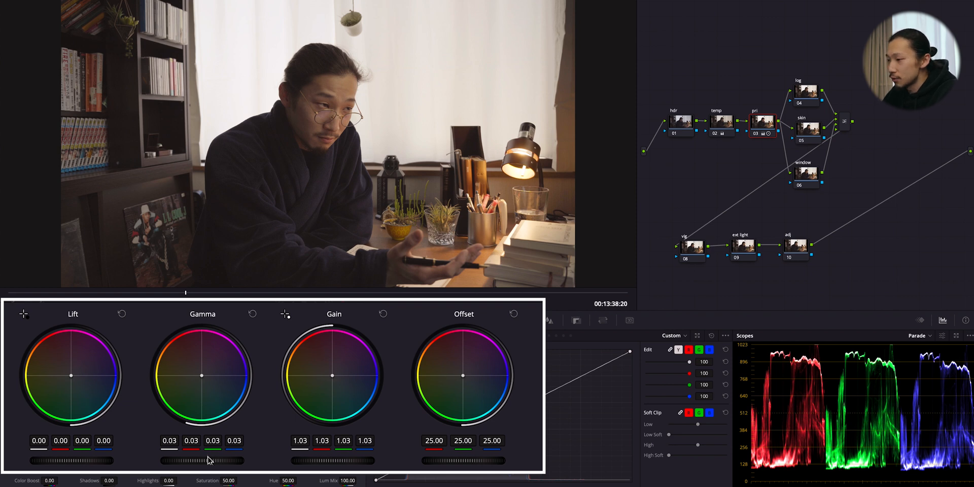
pyautogui.moveTo(108, 462)
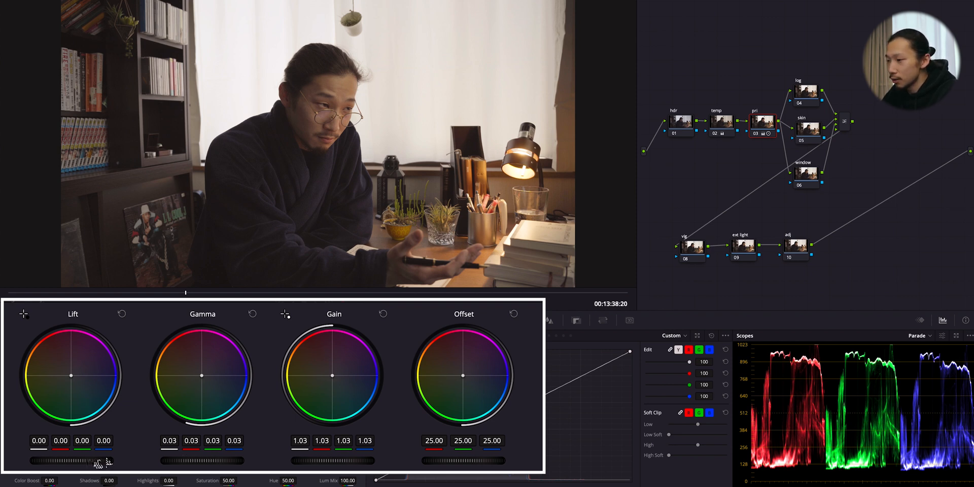
pyautogui.moveTo(81, 461); pyautogui.dragTo(62, 461)
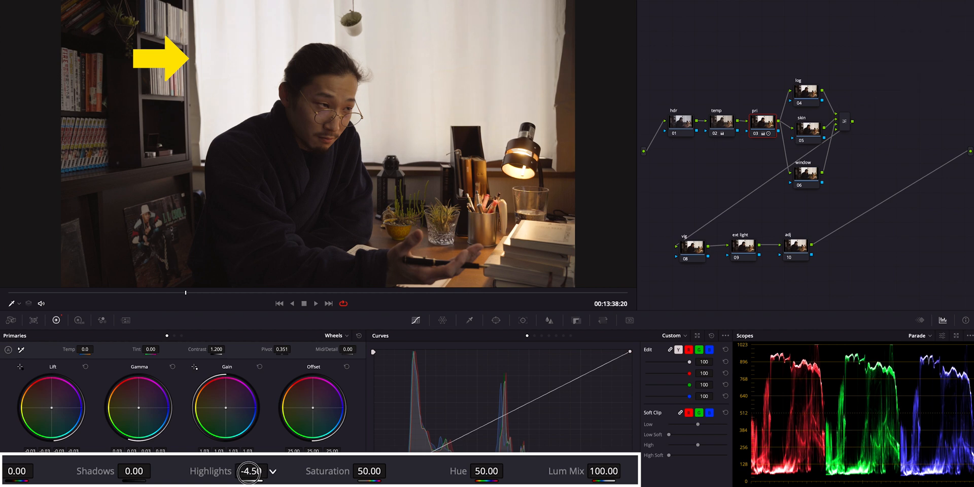
pyautogui.moveTo(249, 472); pyautogui.dragTo(205, 472)
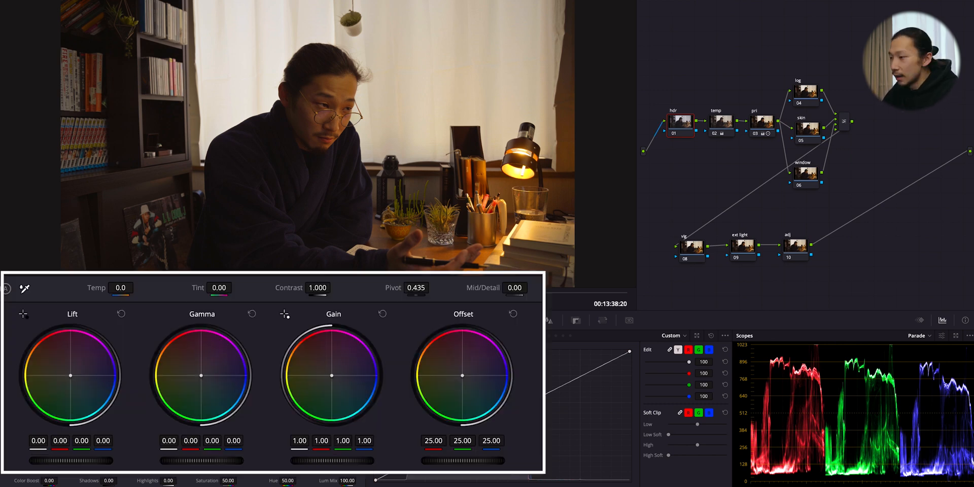
# Step: Show the HDR zone wheels for node 01 (hdr) with all zones at zero exposure
pyautogui.click(234, 288)
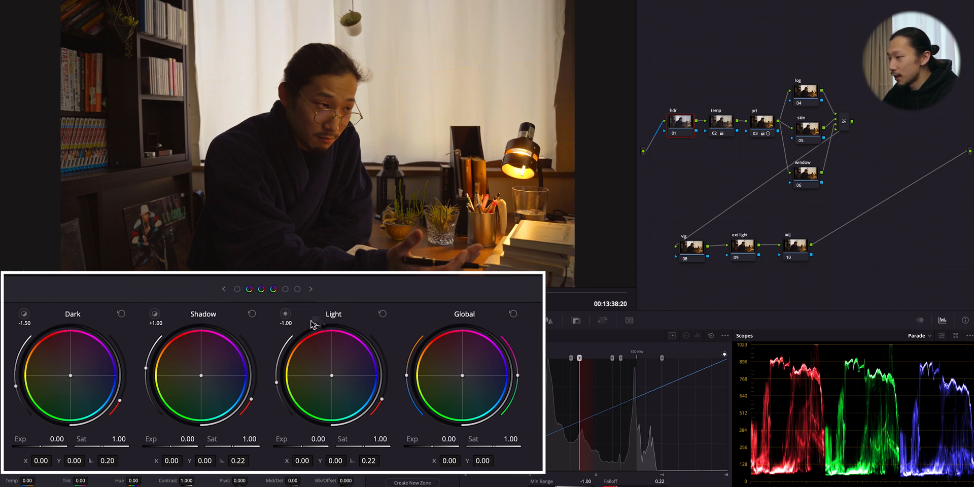
pyautogui.click(297, 288)
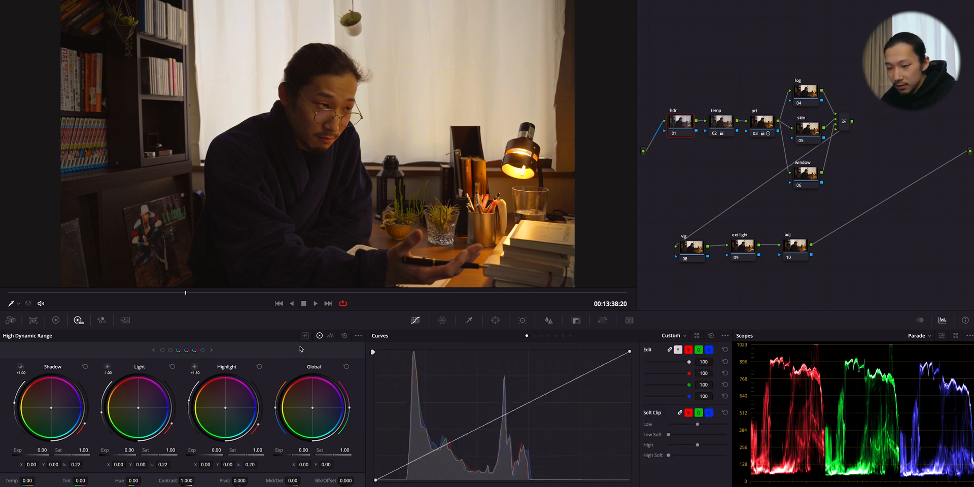
pyautogui.click(304, 336)
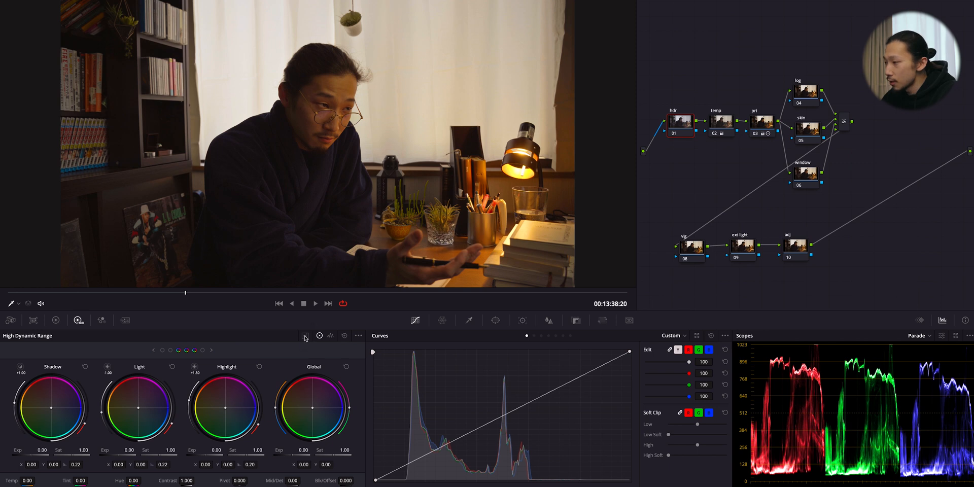
# Step: Reshape the Highlight and Light zone ranges so light reads 0.19, highlight -0.14, specular range 3.58
pyautogui.press('Shift+H')
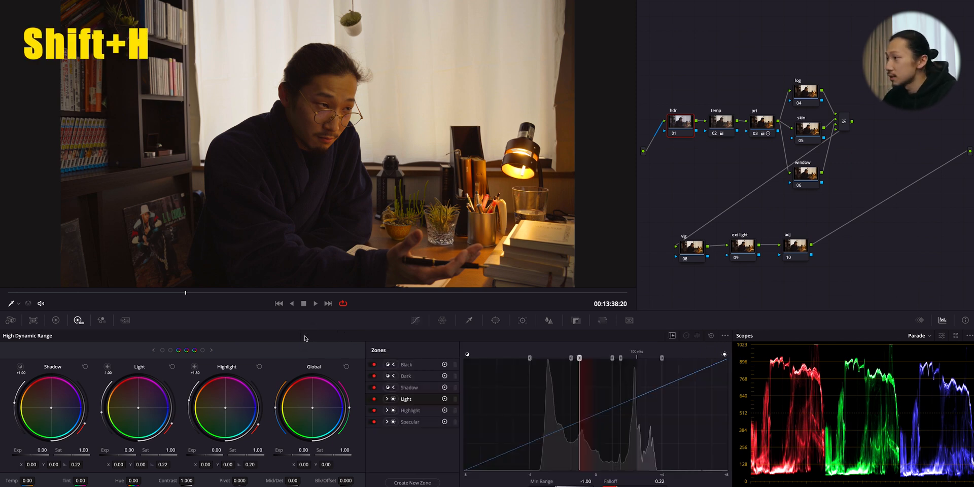
pyautogui.press('shift+h')
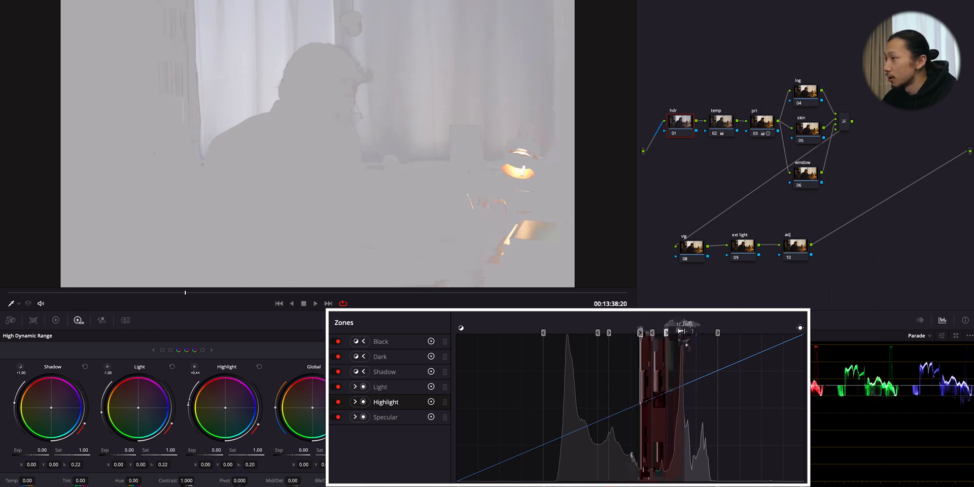
pyautogui.moveTo(684, 333); pyautogui.dragTo(659, 333)
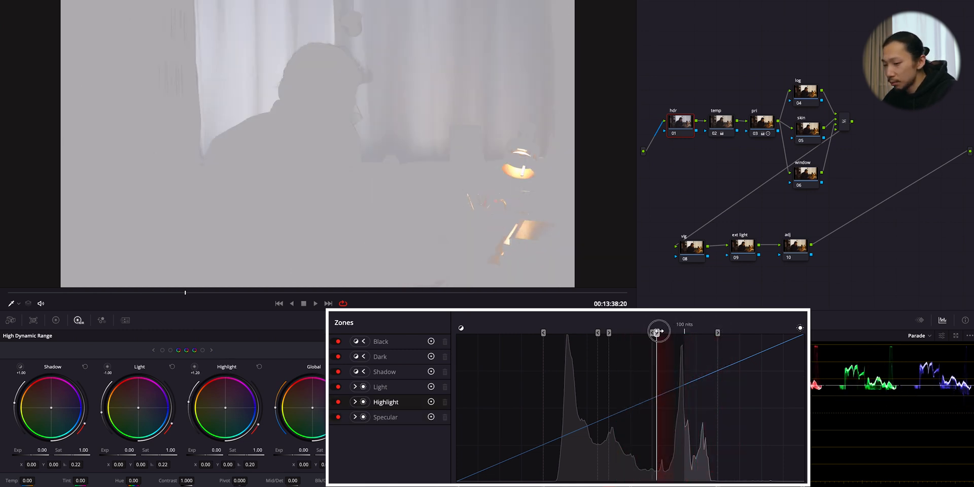
pyautogui.moveTo(683, 331); pyautogui.dragTo(653, 331)
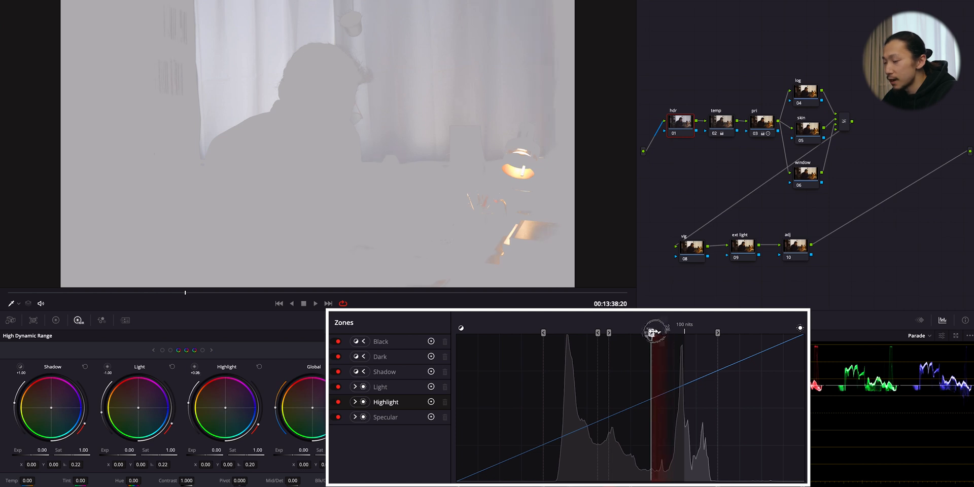
pyautogui.moveTo(657, 331); pyautogui.dragTo(647, 331)
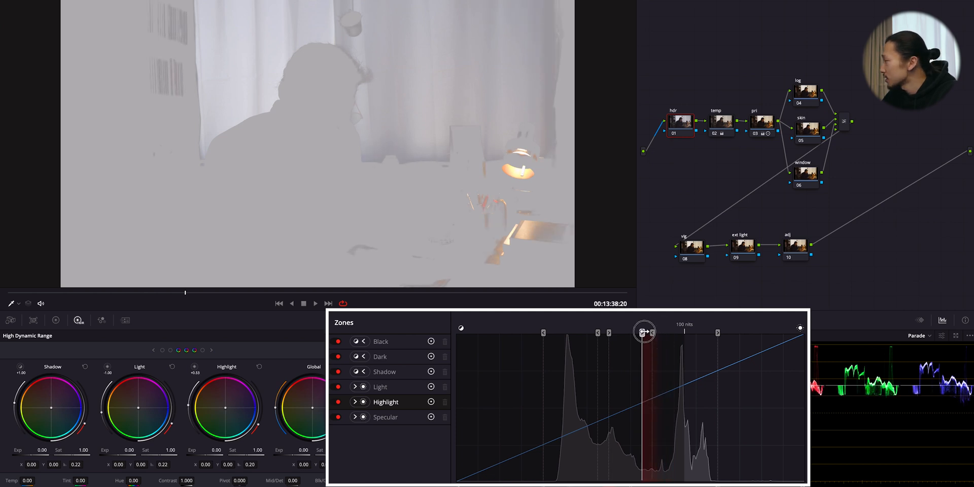
pyautogui.moveTo(644, 332); pyautogui.dragTo(653, 332)
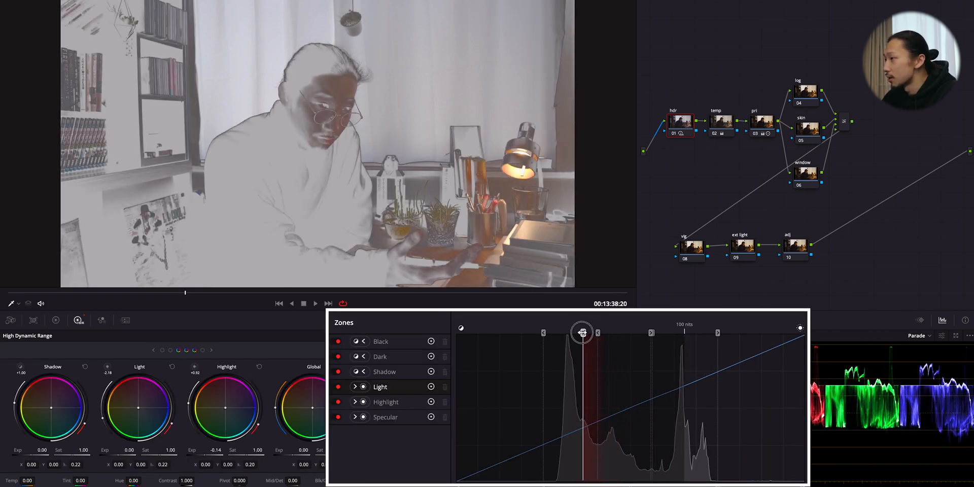
pyautogui.moveTo(583, 332); pyautogui.dragTo(594, 331)
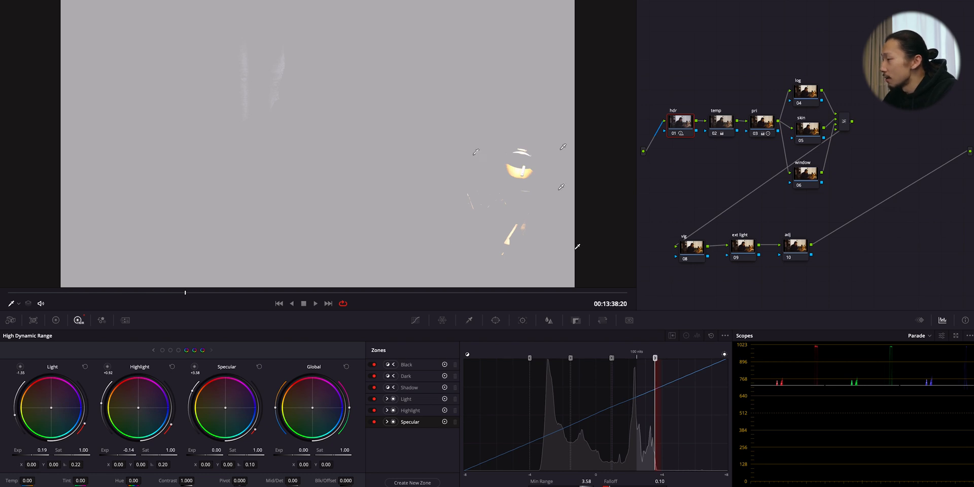
pyautogui.moveTo(528, 154)
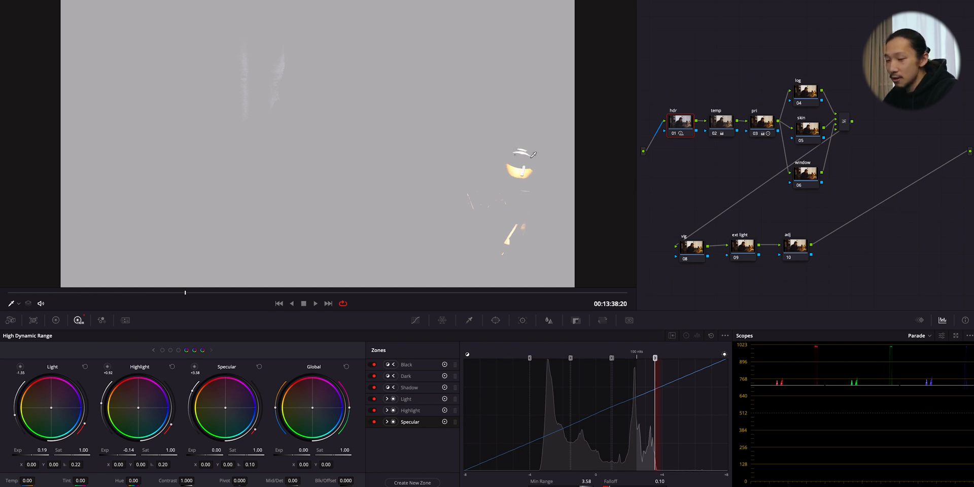
pyautogui.moveTo(533, 192)
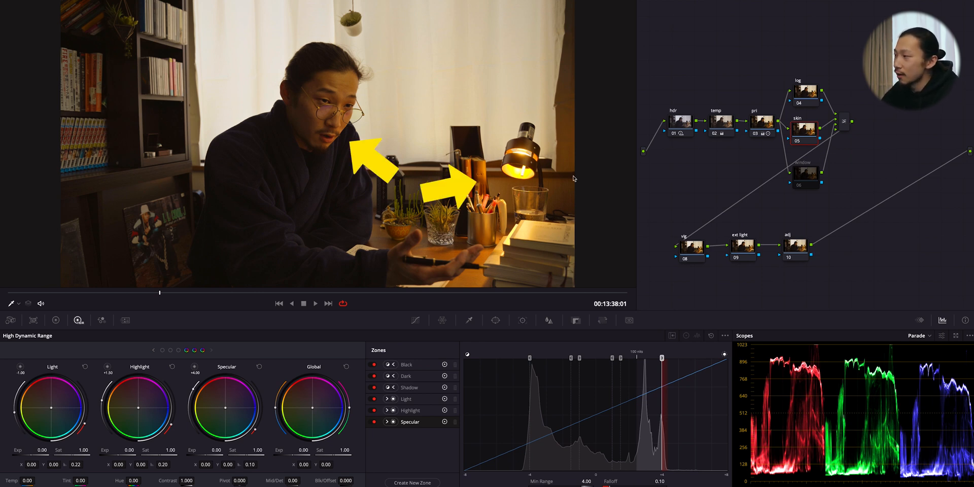
pyautogui.moveTo(564, 180)
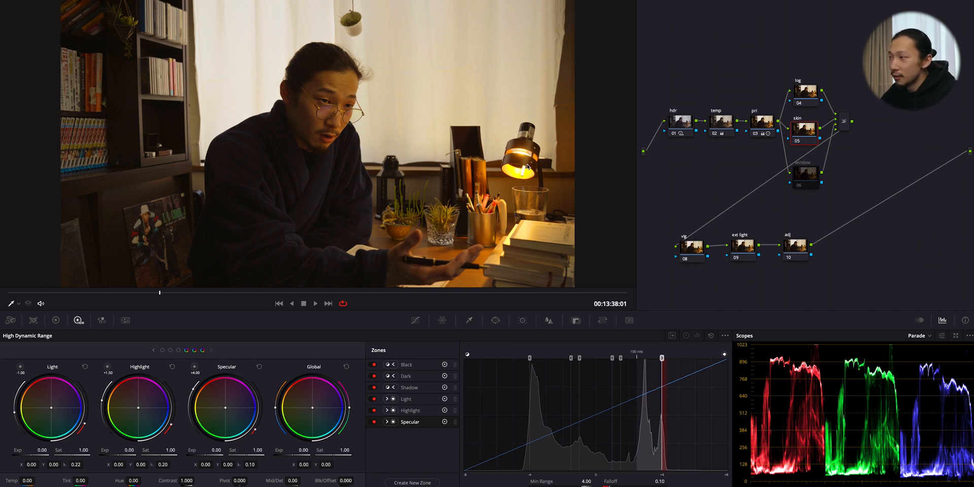
pyautogui.moveTo(554, 194)
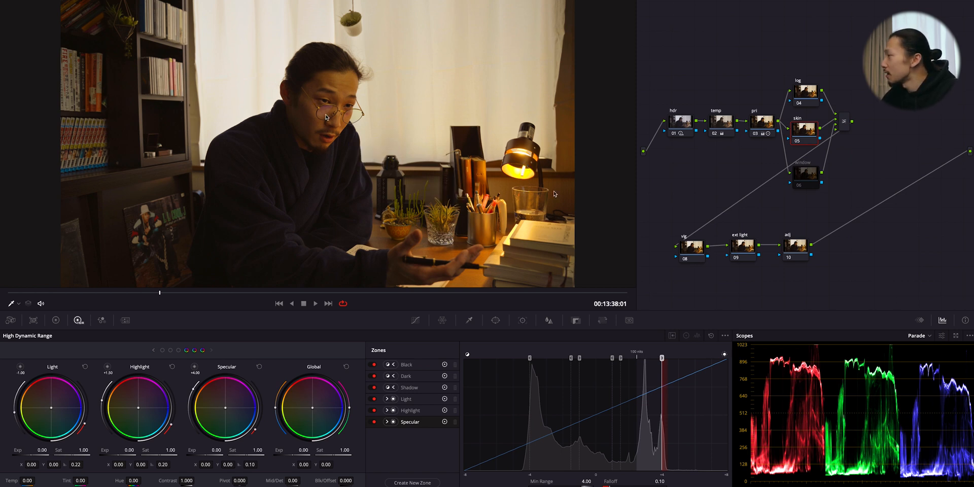
# Step: Add a circular window around the man's face on the skin node, softness 11.50
pyautogui.click(495, 320)
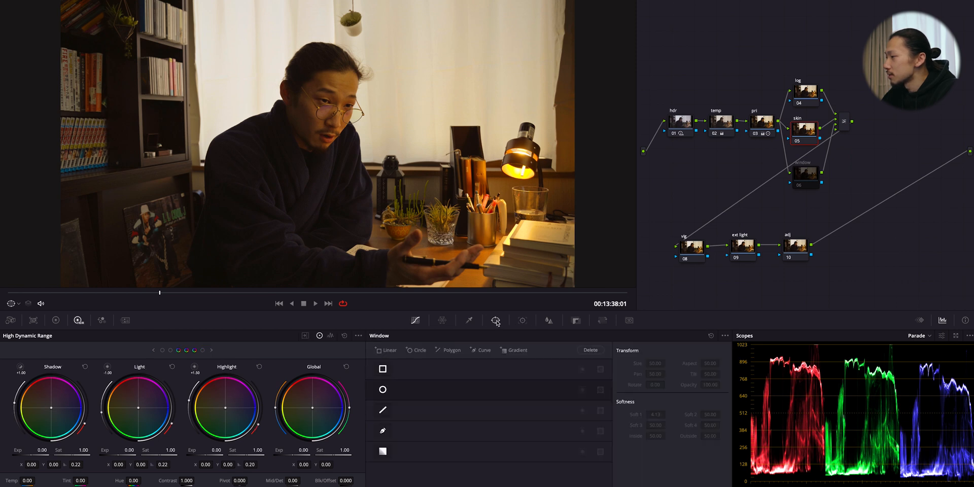
pyautogui.click(383, 390)
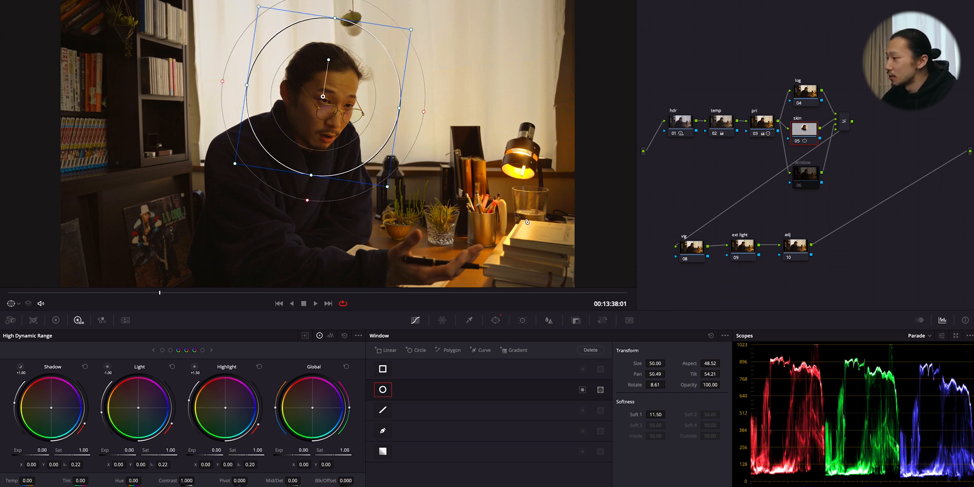
pyautogui.moveTo(471, 320)
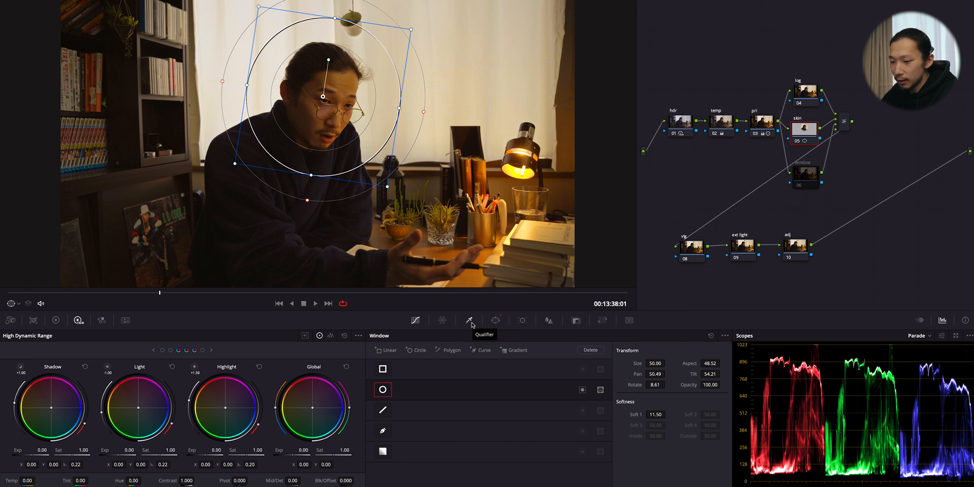
# Step: Key the skin tones with an HSL qualifier, narrowing luminance and denoising the matte to 20.2
pyautogui.click(471, 319)
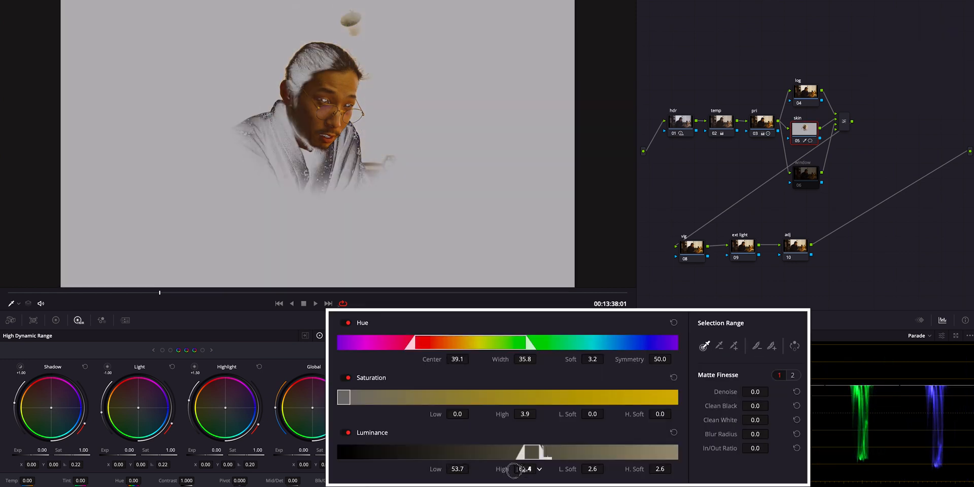
pyautogui.moveTo(525, 414); pyautogui.dragTo(521, 414)
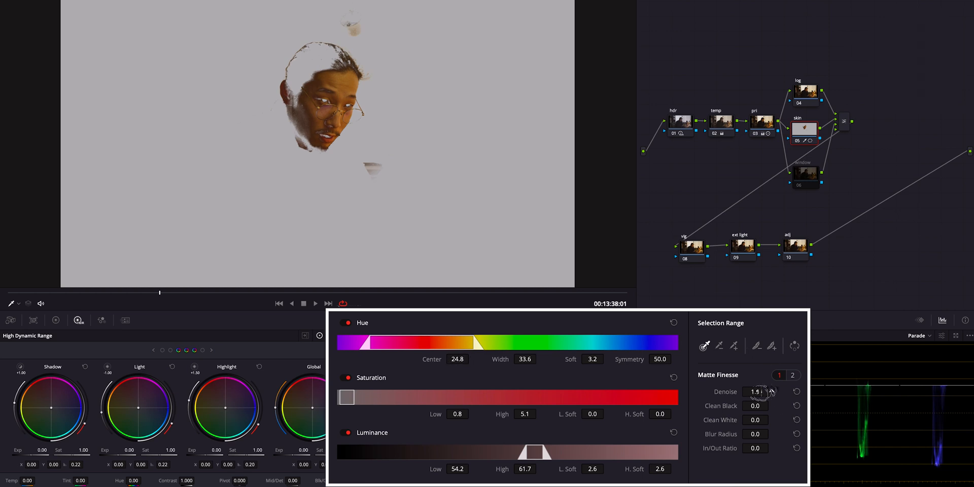
pyautogui.moveTo(757, 391); pyautogui.dragTo(770, 392)
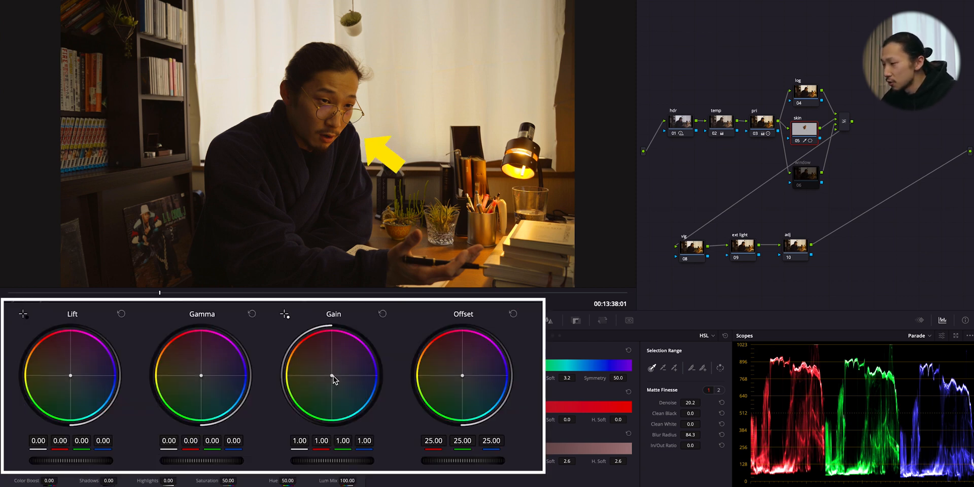
# Step: Shift skin gain slightly toward blue (green 0.99, blue 1.03) and lower mid/detail to -34.5
pyautogui.moveTo(333, 379); pyautogui.dragTo(334, 378)
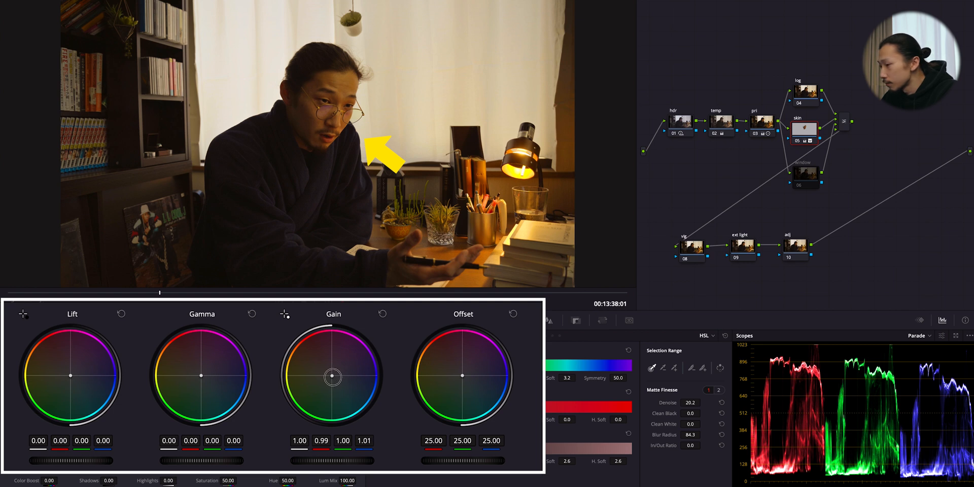
pyautogui.moveTo(333, 379); pyautogui.dragTo(333, 375)
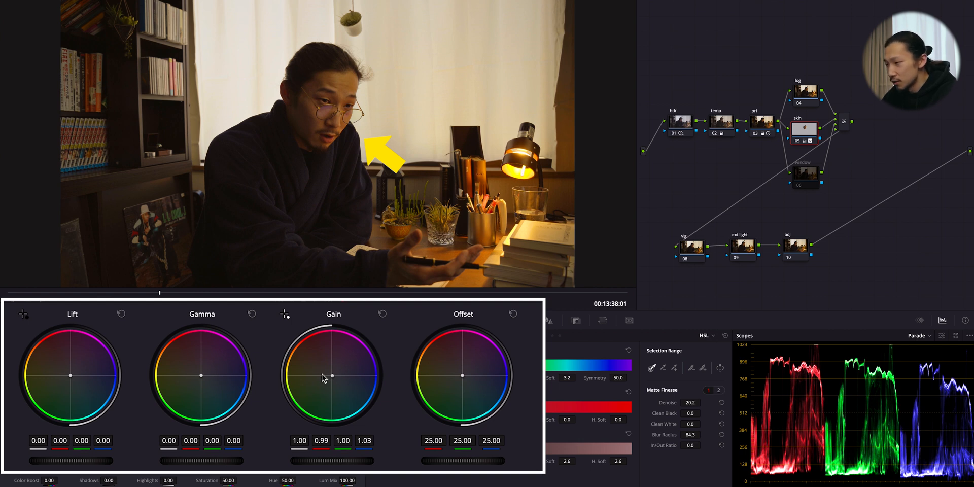
pyautogui.click(201, 376)
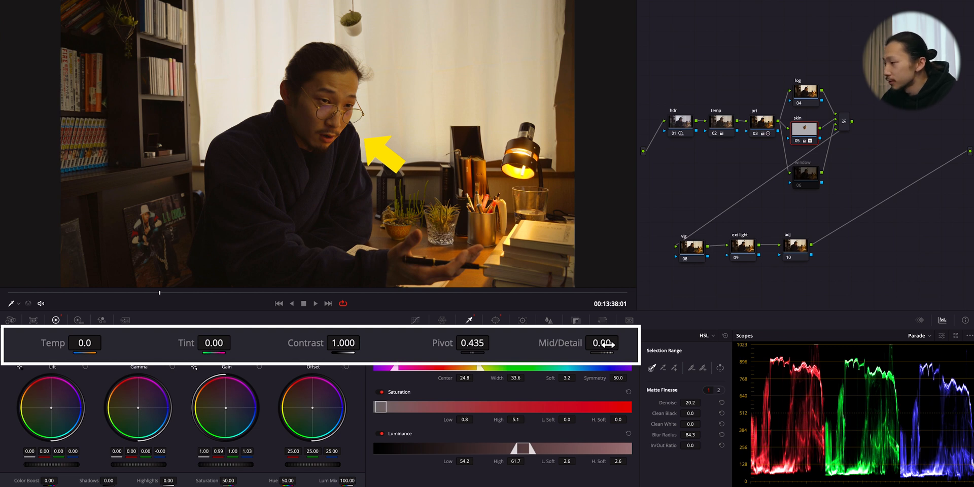
pyautogui.moveTo(603, 343); pyautogui.dragTo(548, 343)
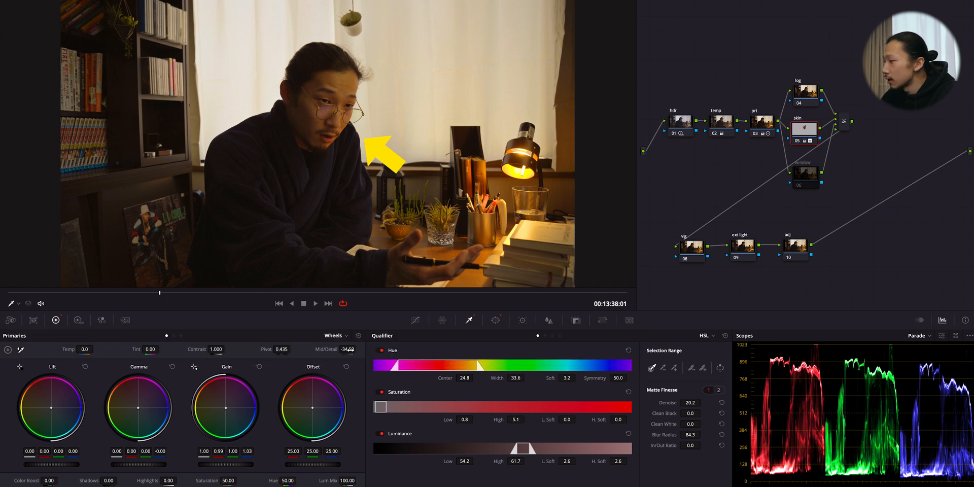
pyautogui.moveTo(477, 302)
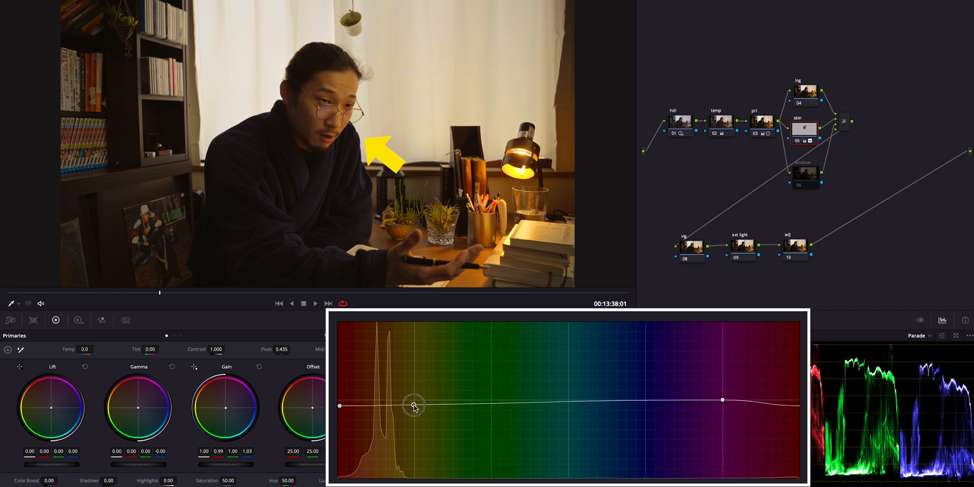
# Step: Review the skin node's tools, then move to node 04 (log) and its custom curves
pyautogui.rightClick(805, 129)
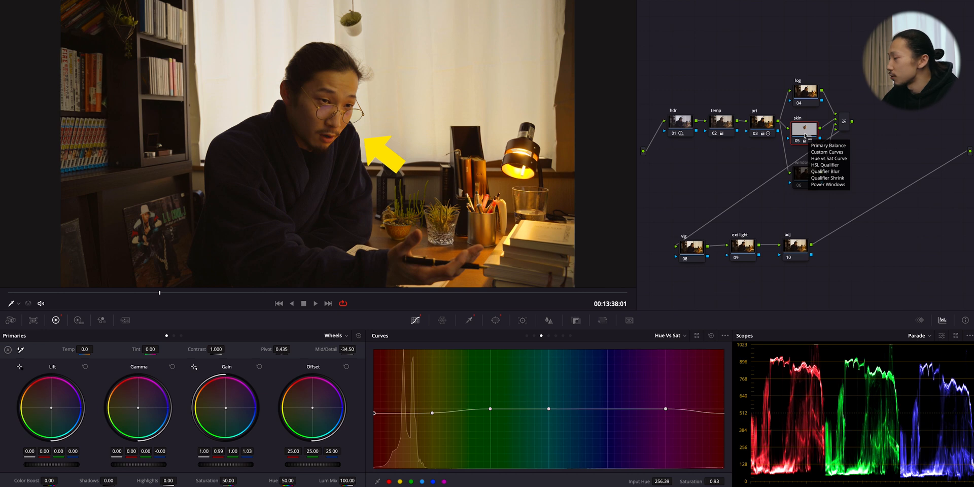
pyautogui.click(829, 185)
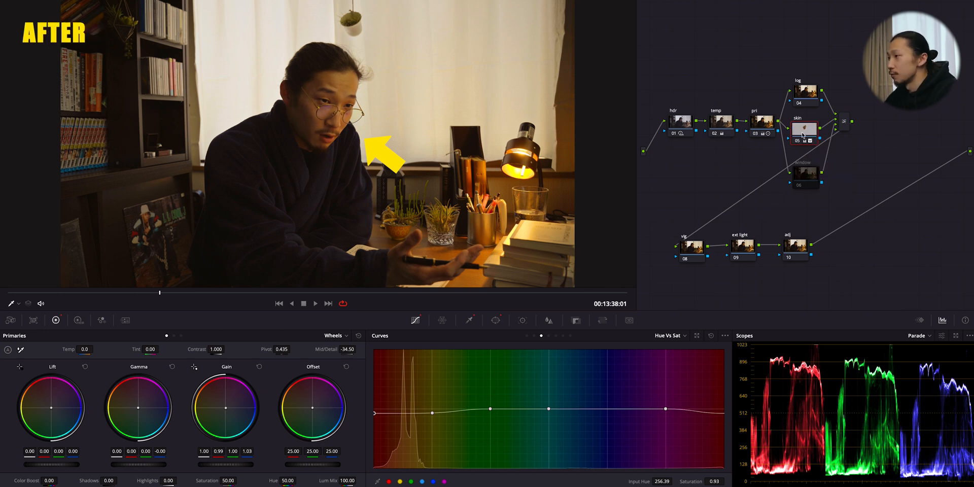
pyautogui.click(667, 336)
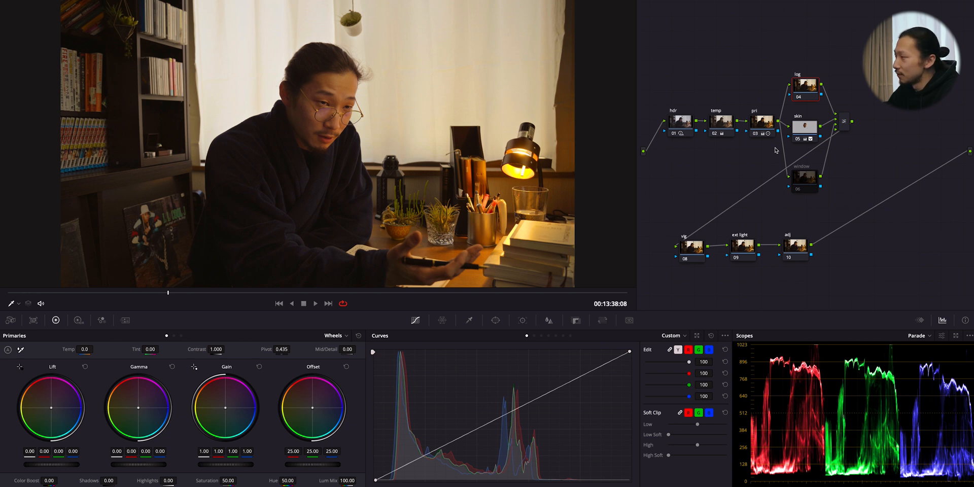
pyautogui.moveTo(313, 411)
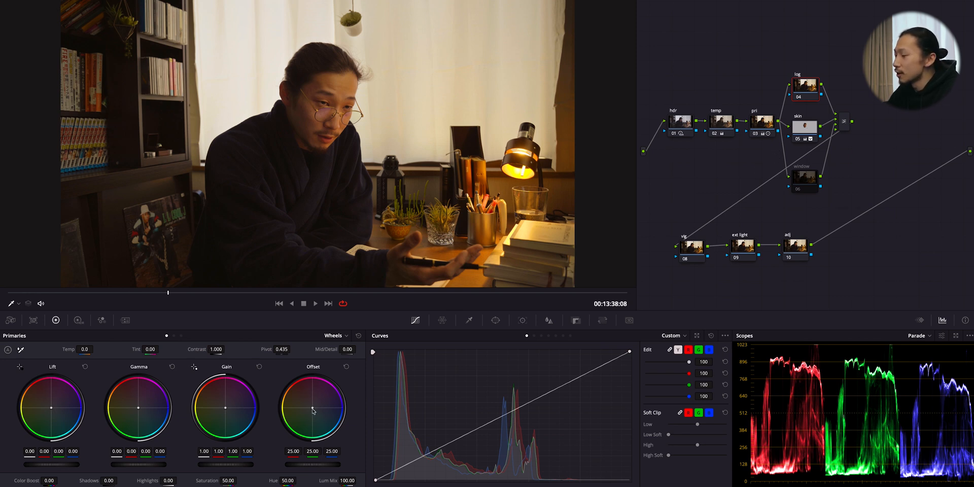
# Step: Reset the log offset to neutral, warm midtones, adjust highlights, and push shadows toward teal
pyautogui.moveTo(312, 409); pyautogui.dragTo(304, 403)
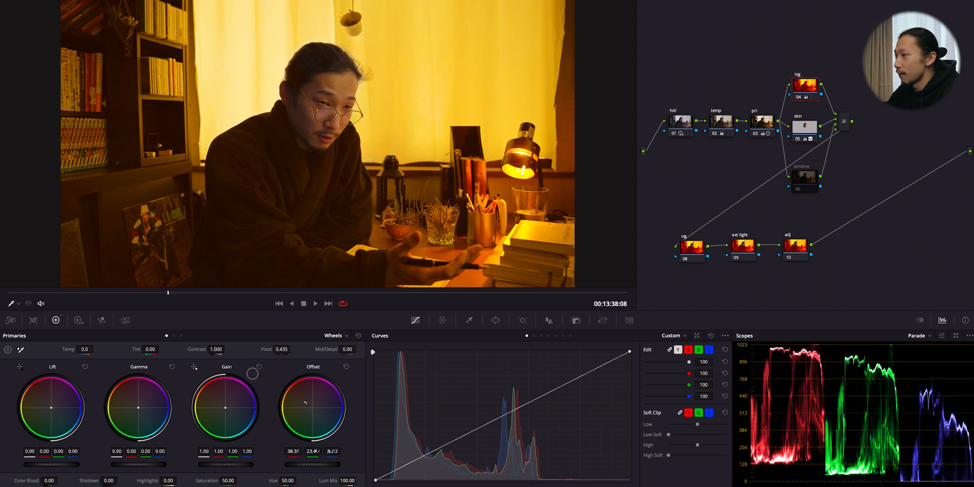
pyautogui.moveTo(304, 404); pyautogui.dragTo(298, 417)
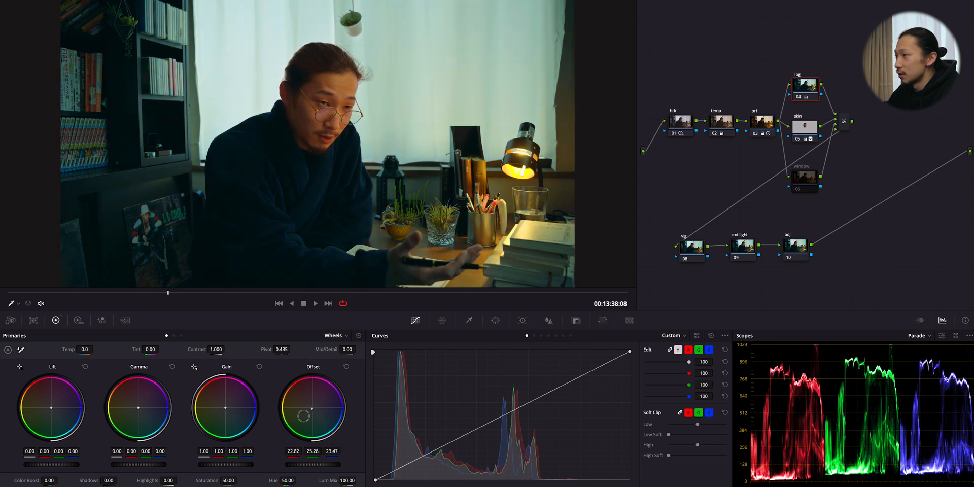
pyautogui.click(334, 336)
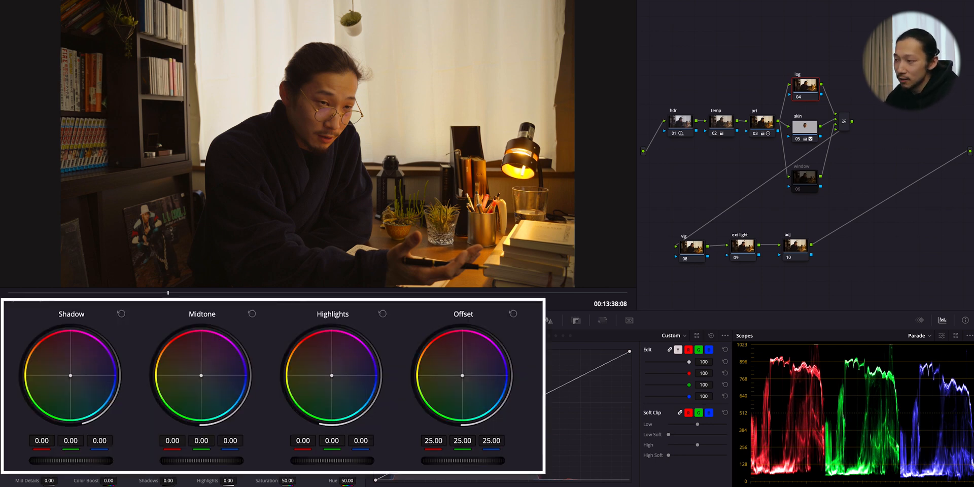
pyautogui.moveTo(202, 372)
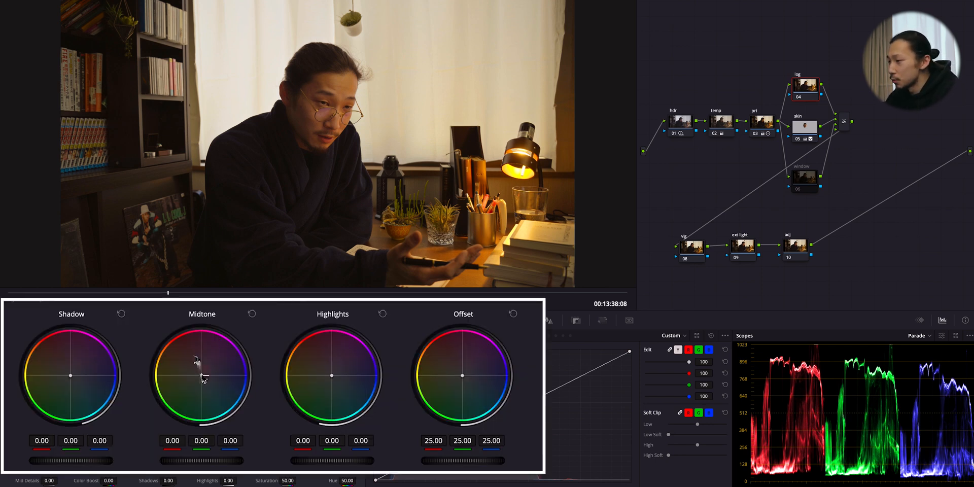
pyautogui.moveTo(201, 375); pyautogui.dragTo(193, 367)
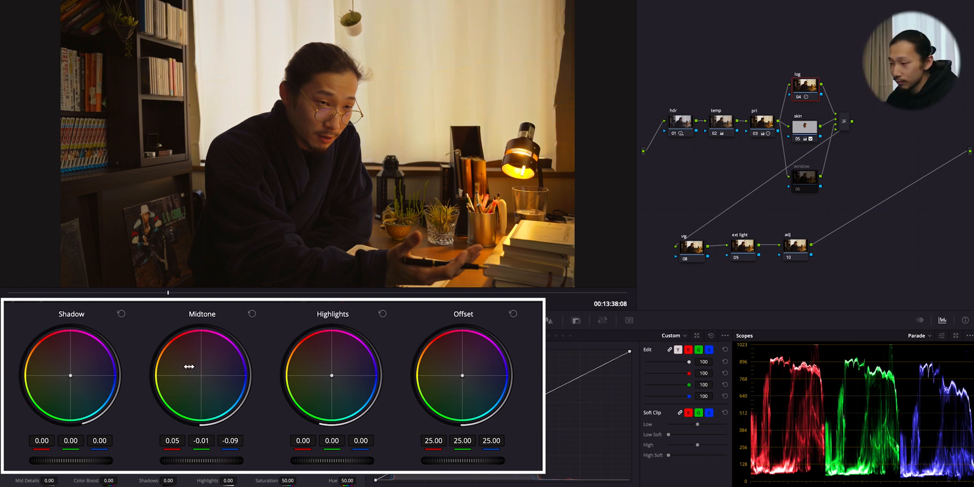
pyautogui.moveTo(323, 374)
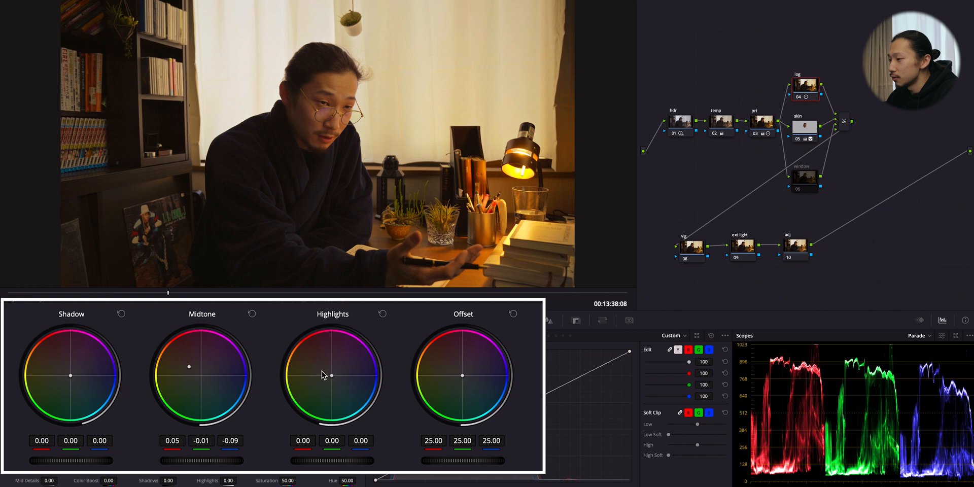
pyautogui.moveTo(333, 375); pyautogui.dragTo(304, 361)
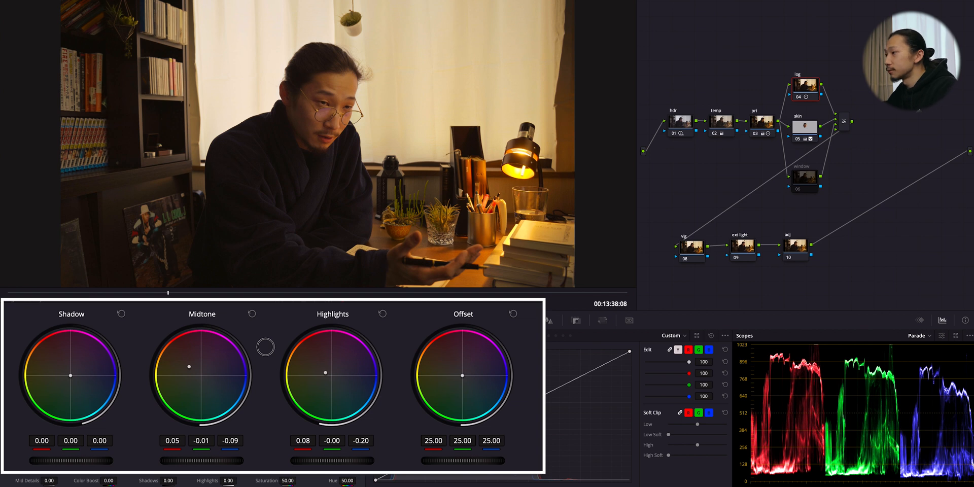
pyautogui.moveTo(72, 379)
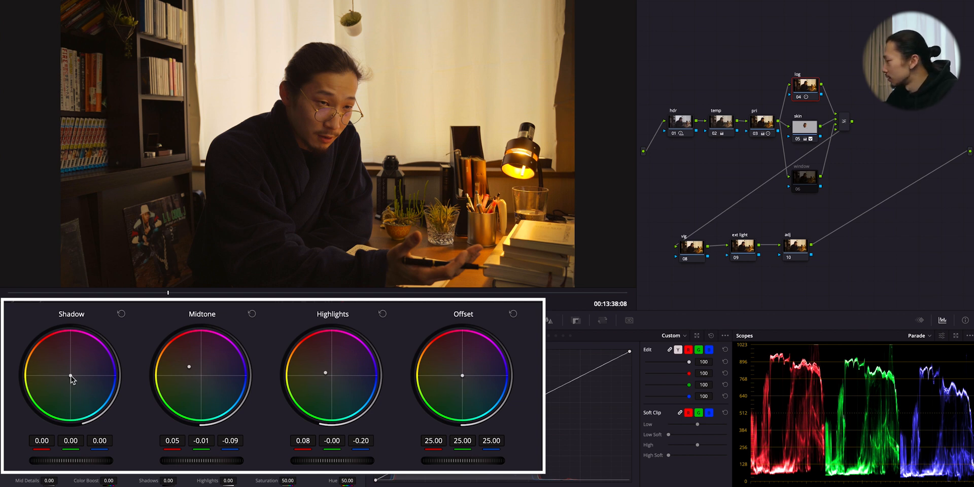
pyautogui.moveTo(71, 376); pyautogui.dragTo(71, 386)
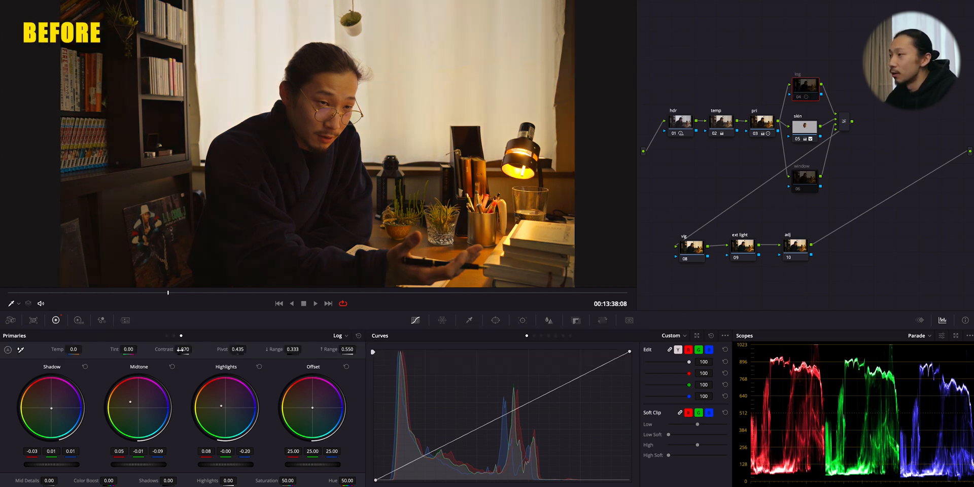
pyautogui.click(804, 179)
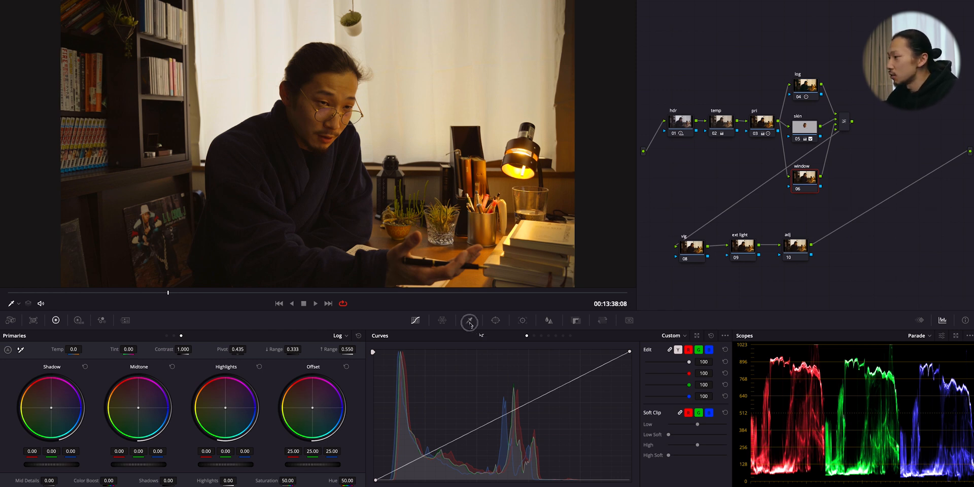
# Step: Key the bright window curtains with an HSL qualifier, narrowing luminance to the brightest areas
pyautogui.click(495, 321)
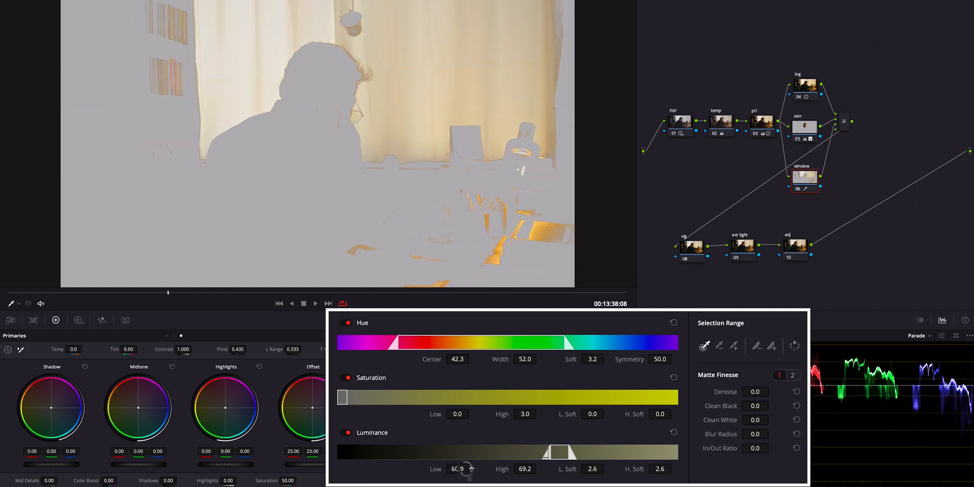
pyautogui.moveTo(459, 469); pyautogui.dragTo(477, 469)
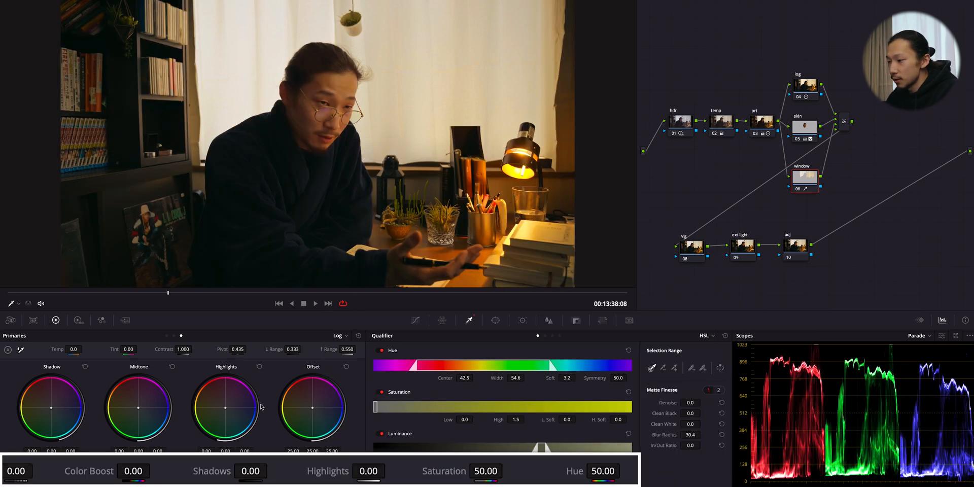
# Step: Make the window key creamier with Highlights -20, a slight Gamma lift and Mid/Detail -5
pyautogui.moveTo(368, 471); pyautogui.dragTo(360, 471)
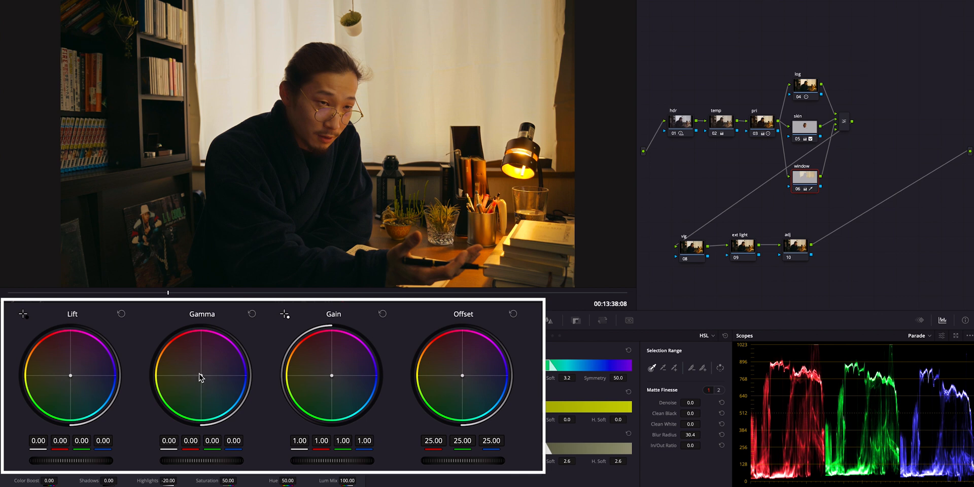
pyautogui.moveTo(201, 375); pyautogui.dragTo(184, 361)
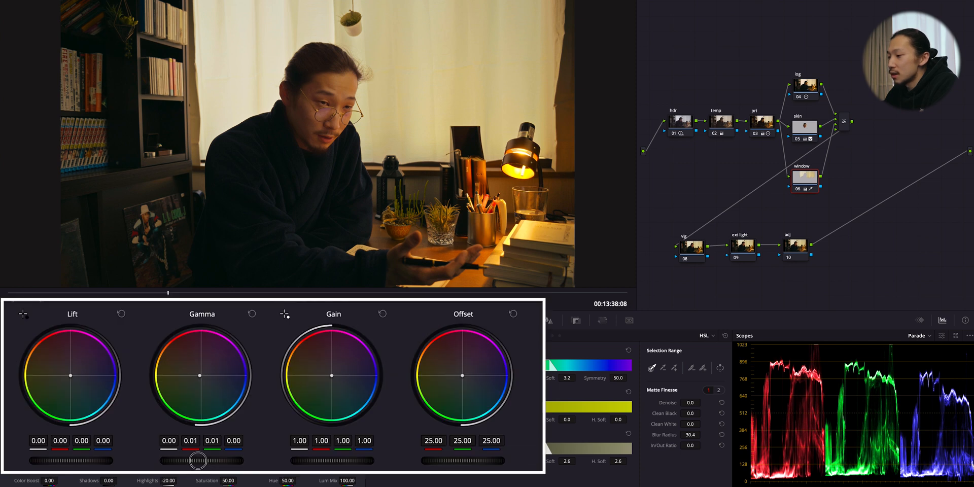
pyautogui.moveTo(199, 460); pyautogui.dragTo(217, 463)
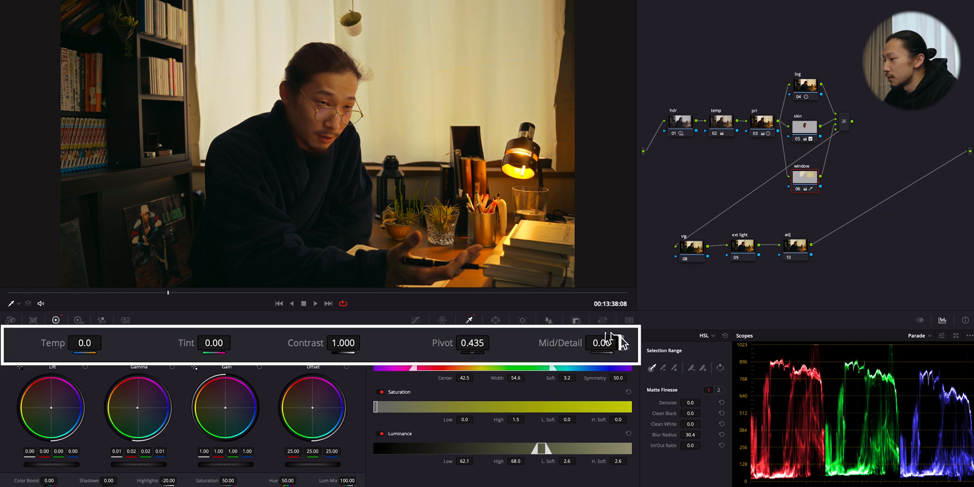
pyautogui.moveTo(602, 343); pyautogui.dragTo(585, 343)
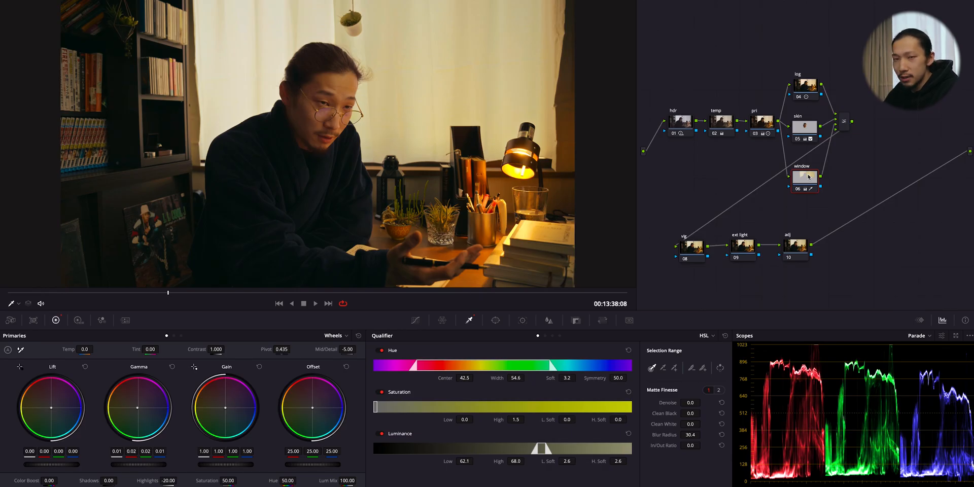
pyautogui.click(804, 176)
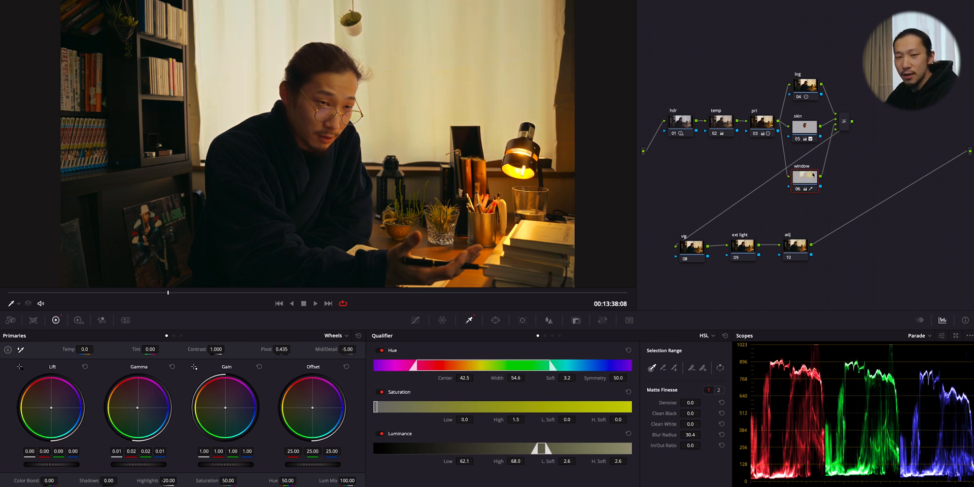
pyautogui.click(690, 246)
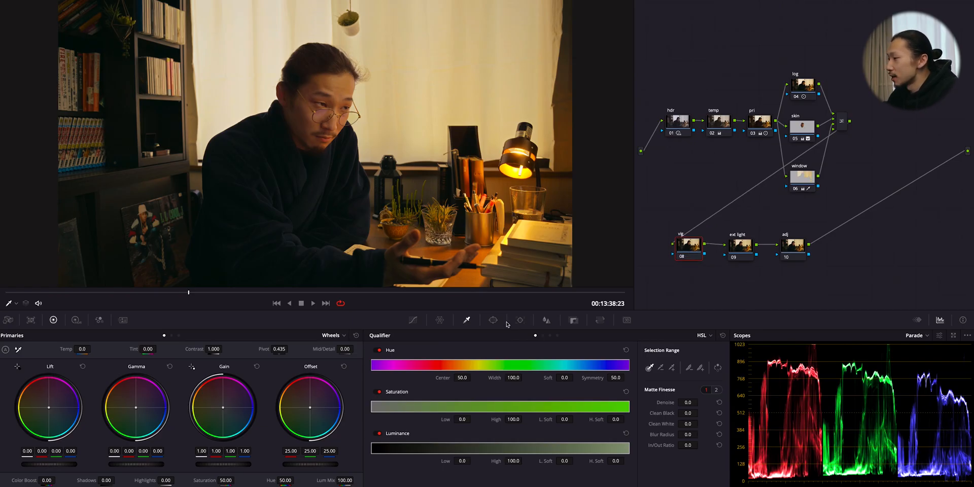
# Step: Add a Circle power window around the man and pull the Curves midpoint slightly down to darken the edges
pyautogui.click(494, 320)
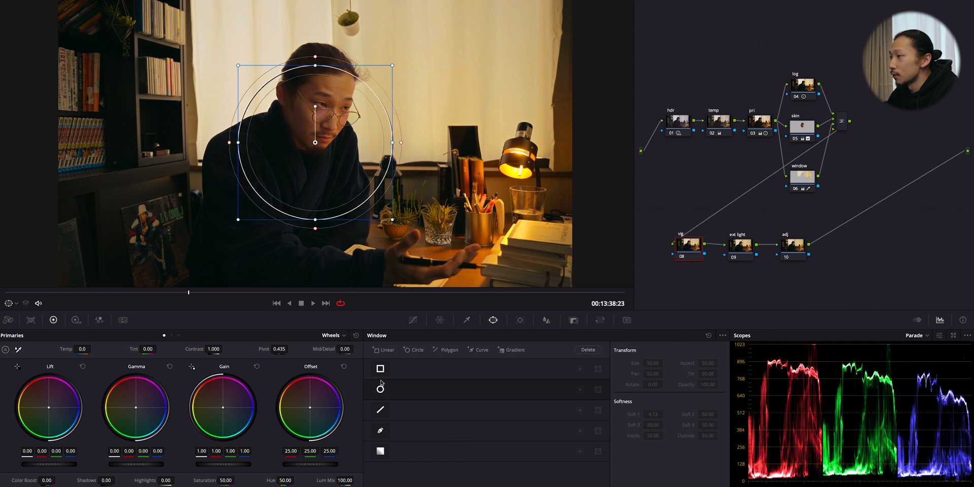
pyautogui.click(380, 390)
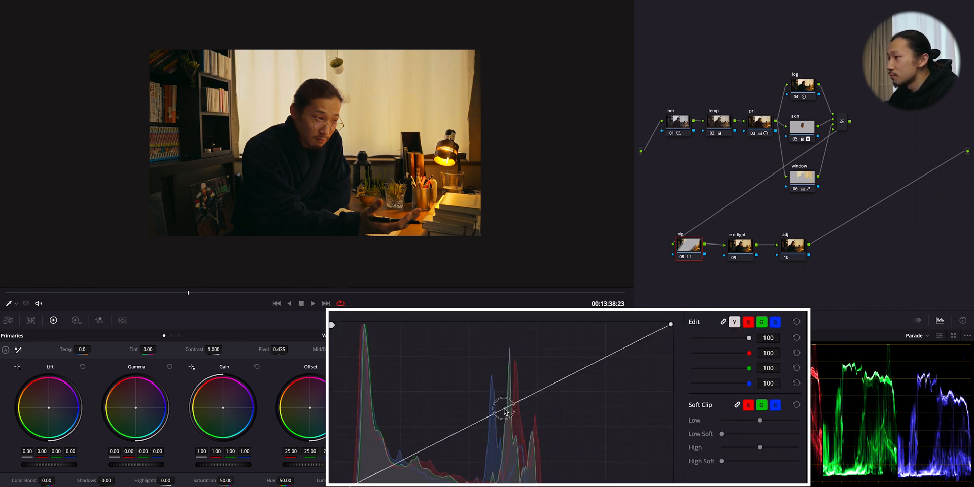
pyautogui.moveTo(503, 411); pyautogui.dragTo(504, 417)
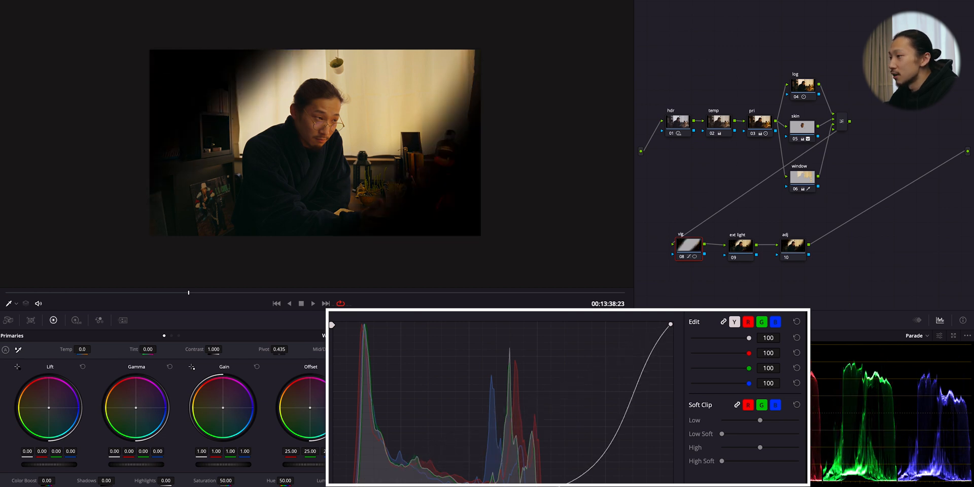
pyautogui.moveTo(669, 325); pyautogui.dragTo(504, 358)
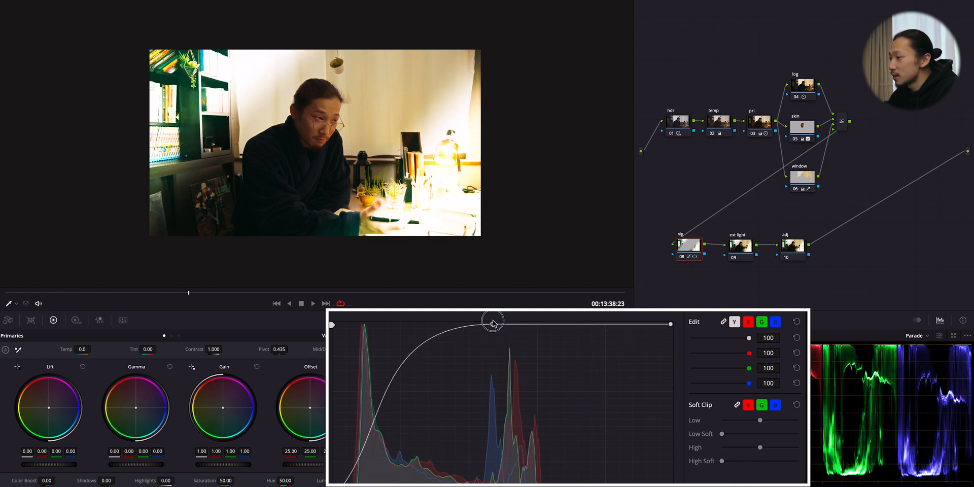
pyautogui.moveTo(493, 322); pyautogui.dragTo(499, 415)
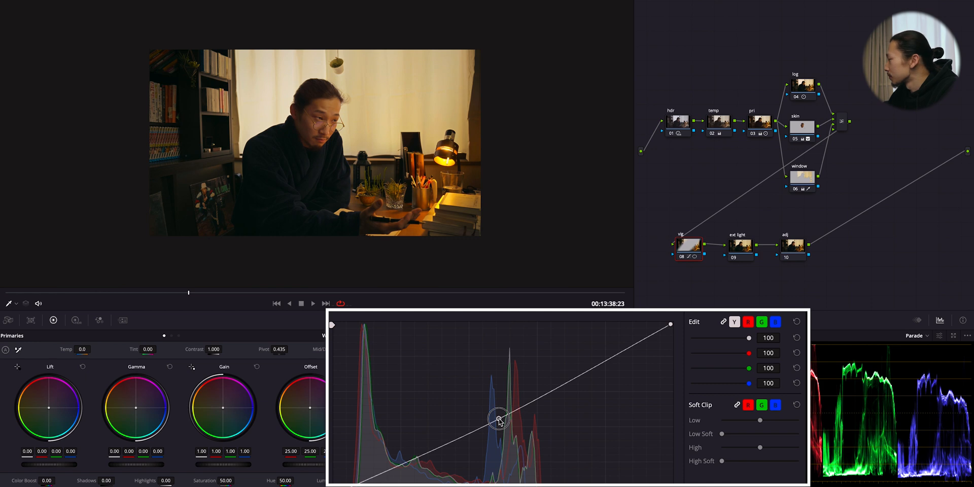
pyautogui.moveTo(499, 417); pyautogui.dragTo(492, 428)
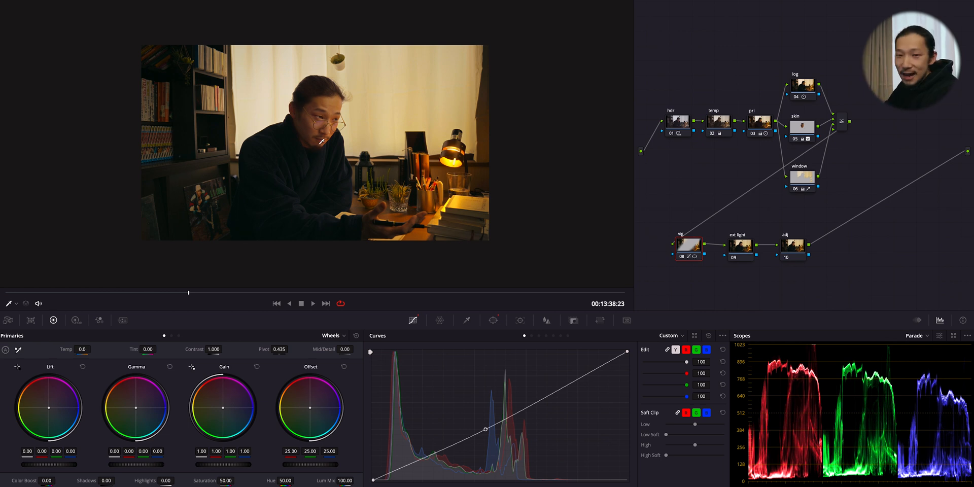
# Step: Give the ext light node a soft diagonal Linear window with Mid/Detail -5.5
pyautogui.click(740, 245)
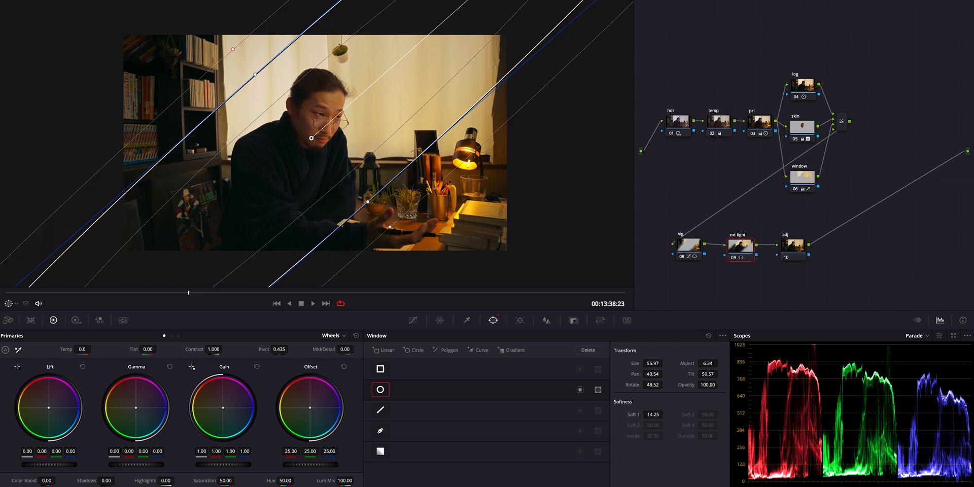
pyautogui.moveTo(663, 311)
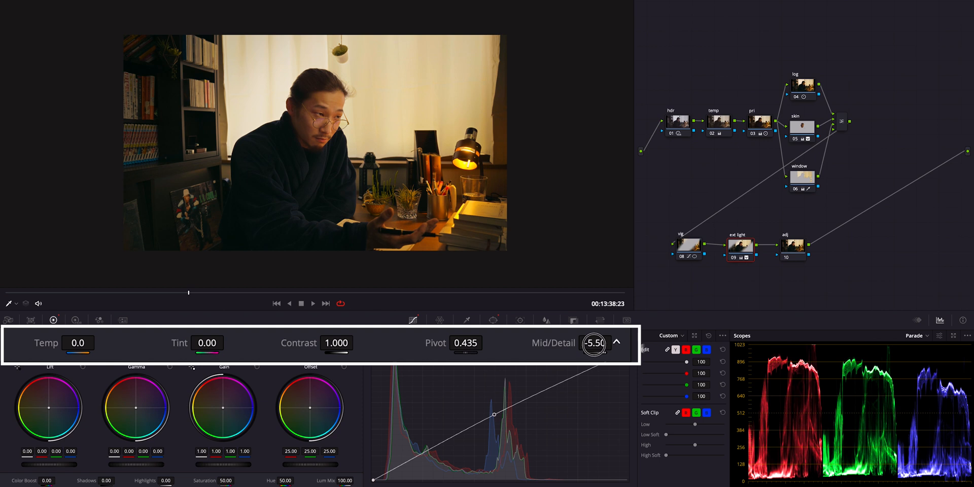
pyautogui.click(617, 342)
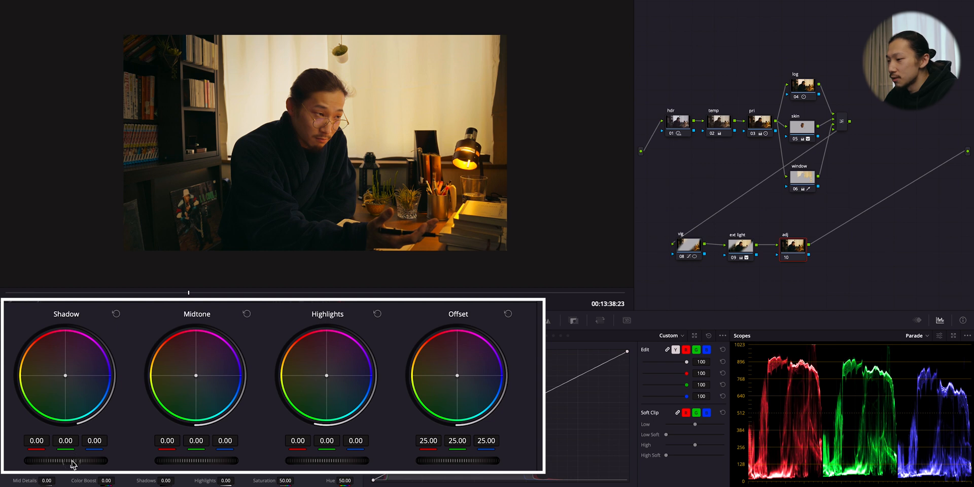
# Step: Lower the adj node's Shadow log master wheel to -0.01
pyautogui.moveTo(65, 460); pyautogui.dragTo(56, 463)
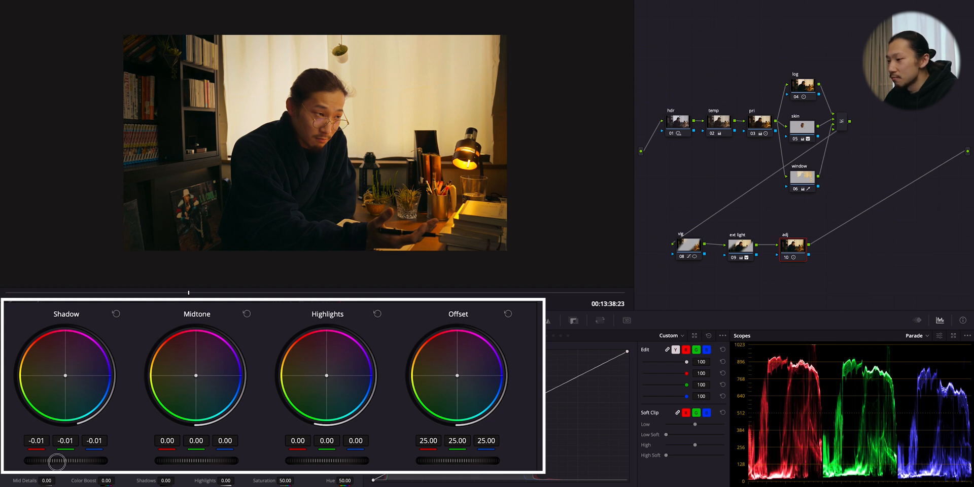
pyautogui.moveTo(397, 396)
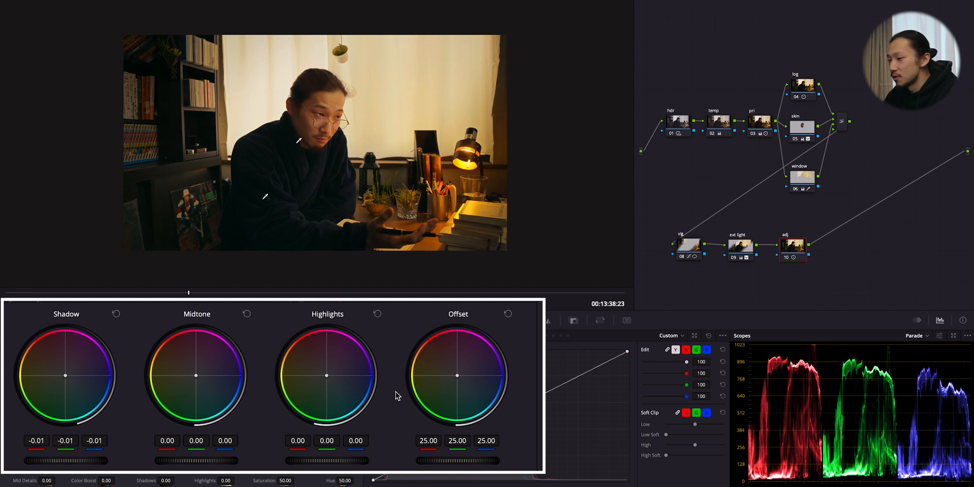